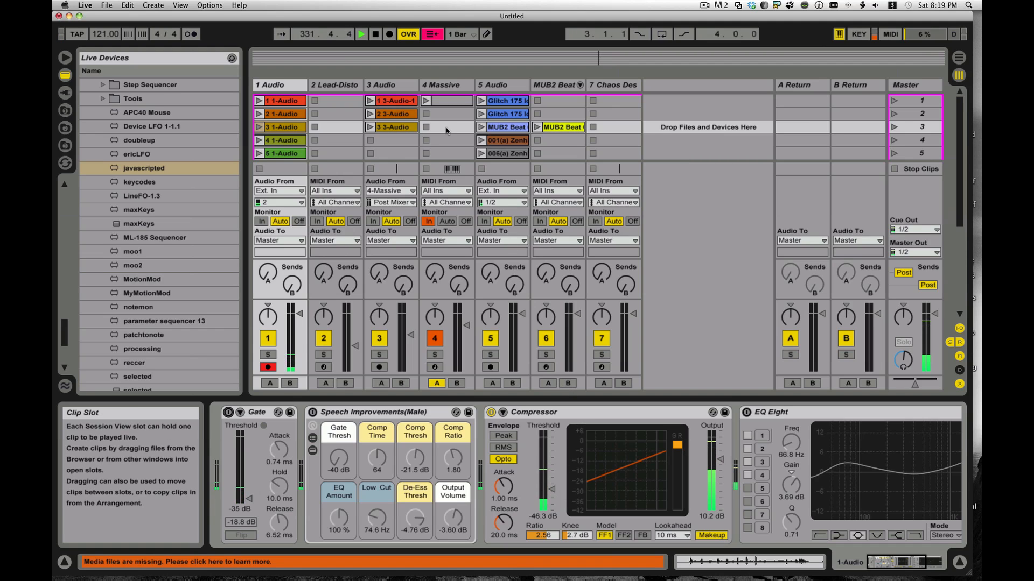
- Select track 4 (Massive) so its device chain shows the javascripted Max for Live device
{"action": "left_click", "coordinate": [446, 84]}
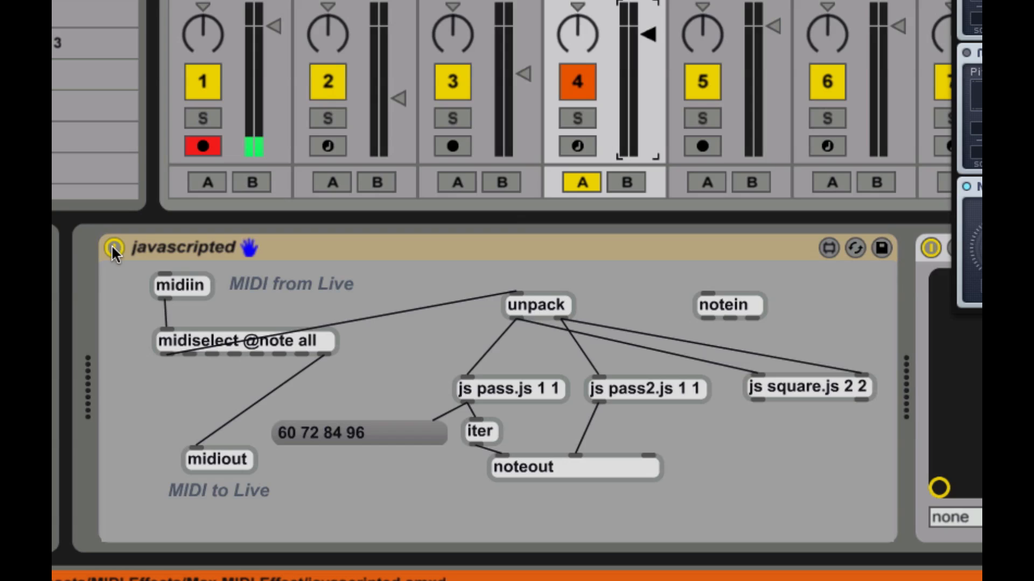
- Focus the javascripted device on track 4 to reach the Massive plug-in window
{"action": "left_click", "coordinate": [115, 247]}
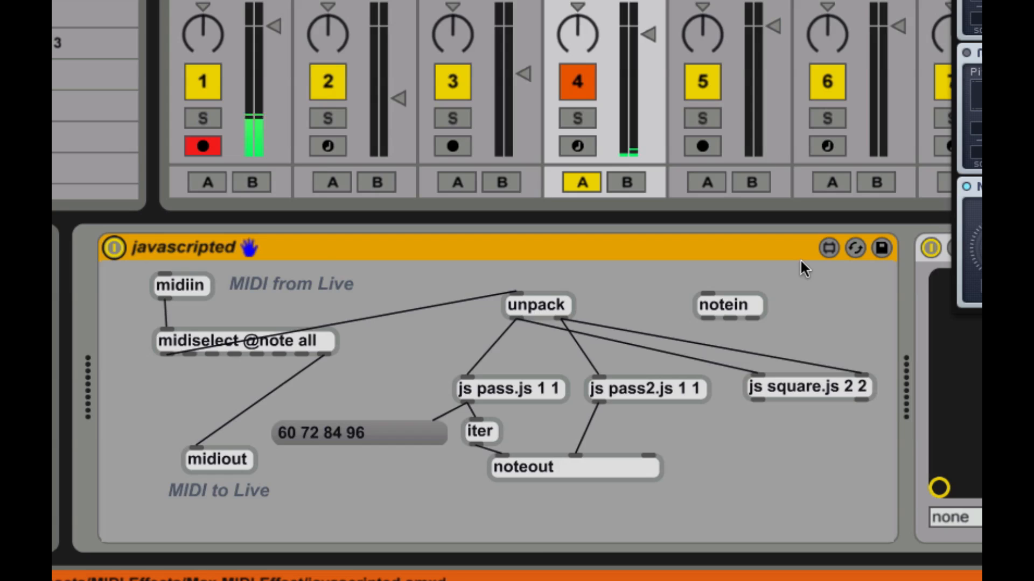
{"action": "mouse_move", "coordinate": [577, 337]}
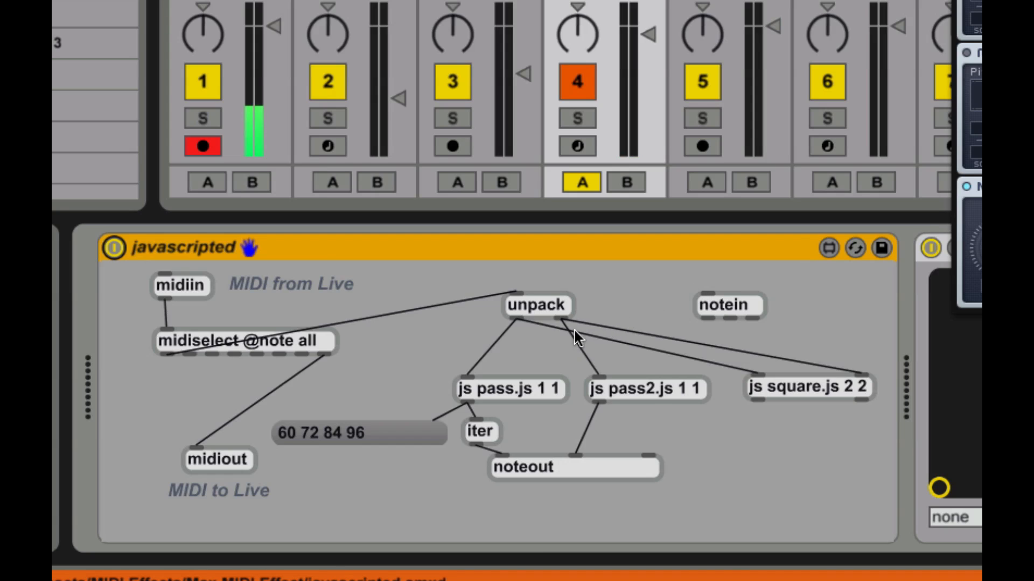
{"action": "mouse_move", "coordinate": [432, 353]}
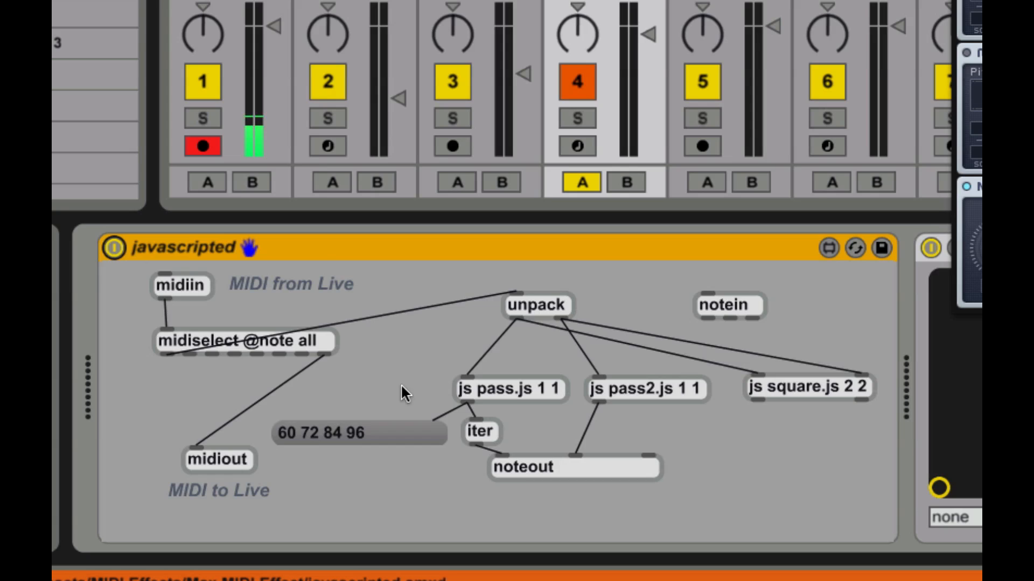
{"action": "mouse_move", "coordinate": [494, 400]}
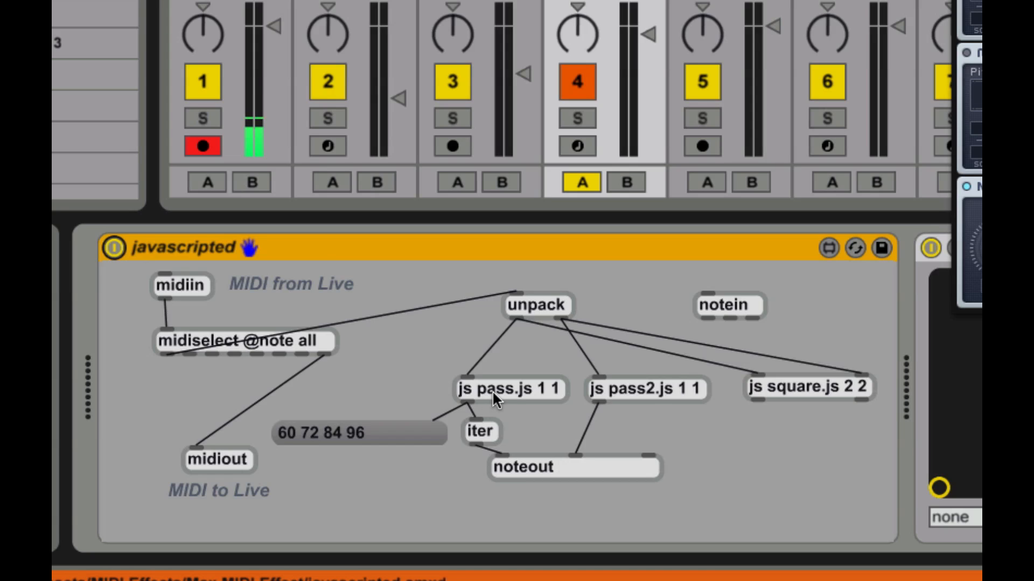
{"action": "mouse_move", "coordinate": [510, 400]}
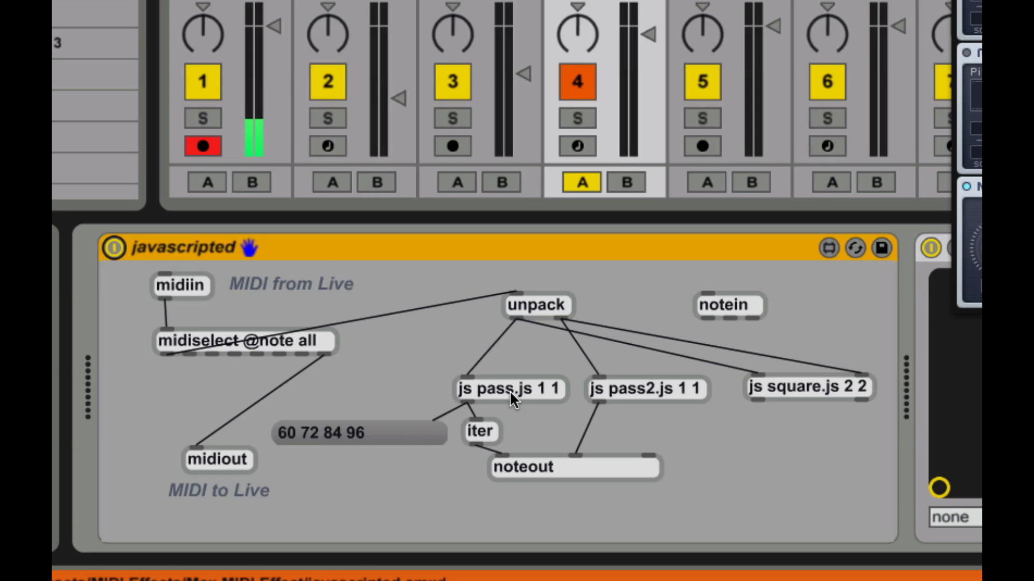
{"action": "mouse_move", "coordinate": [157, 292]}
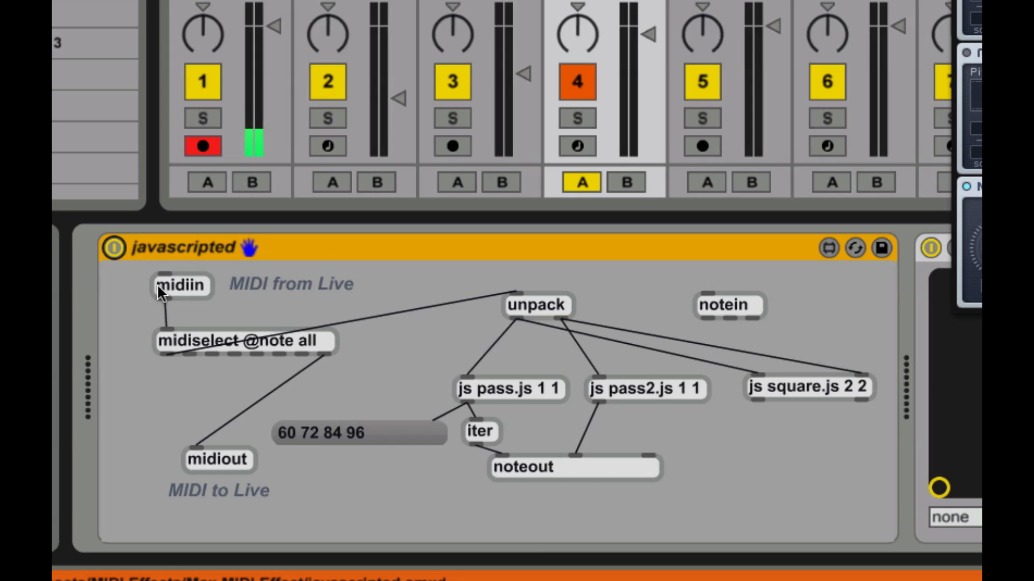
{"action": "mouse_move", "coordinate": [161, 349]}
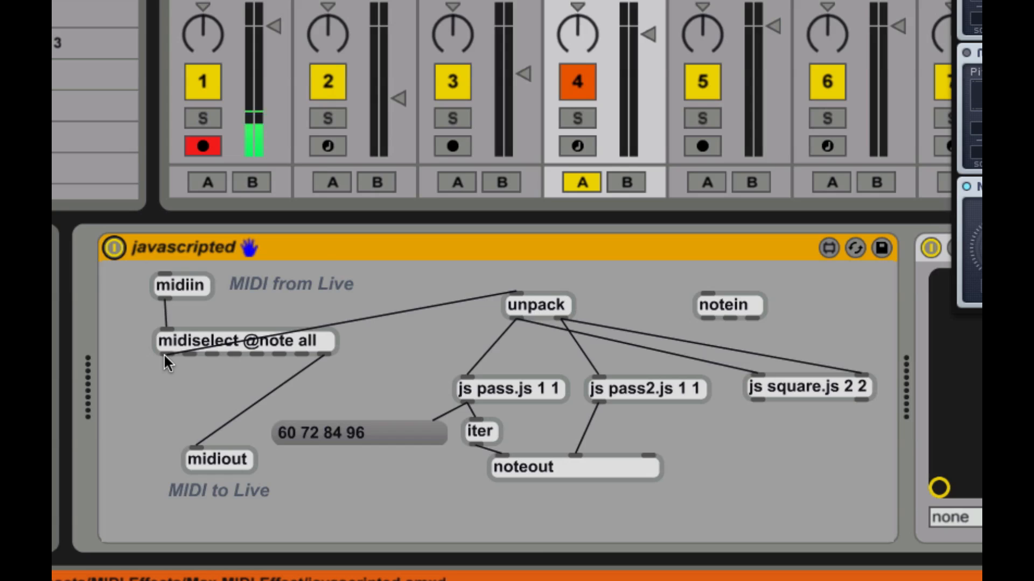
{"action": "mouse_move", "coordinate": [254, 354]}
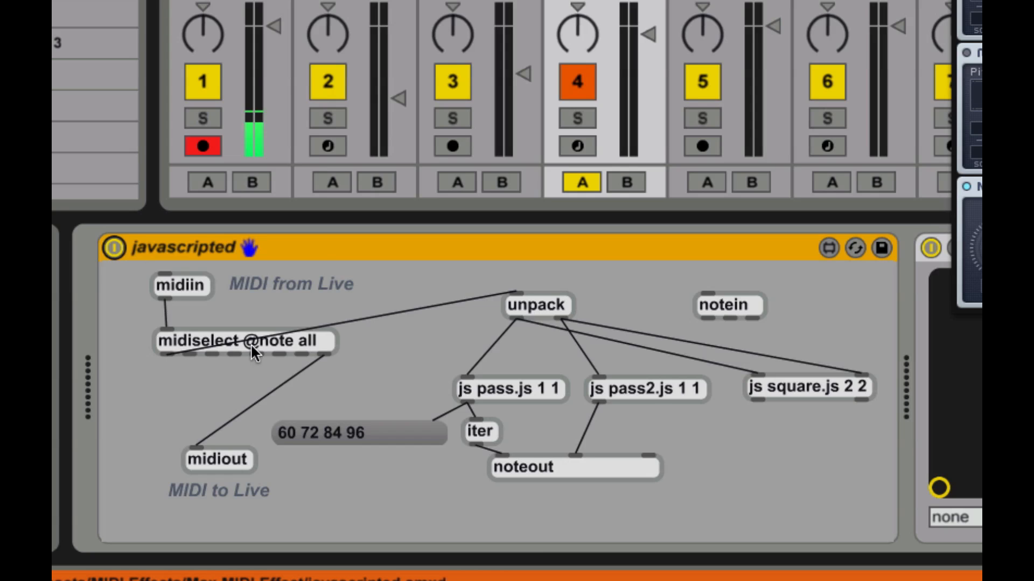
{"action": "mouse_move", "coordinate": [531, 349]}
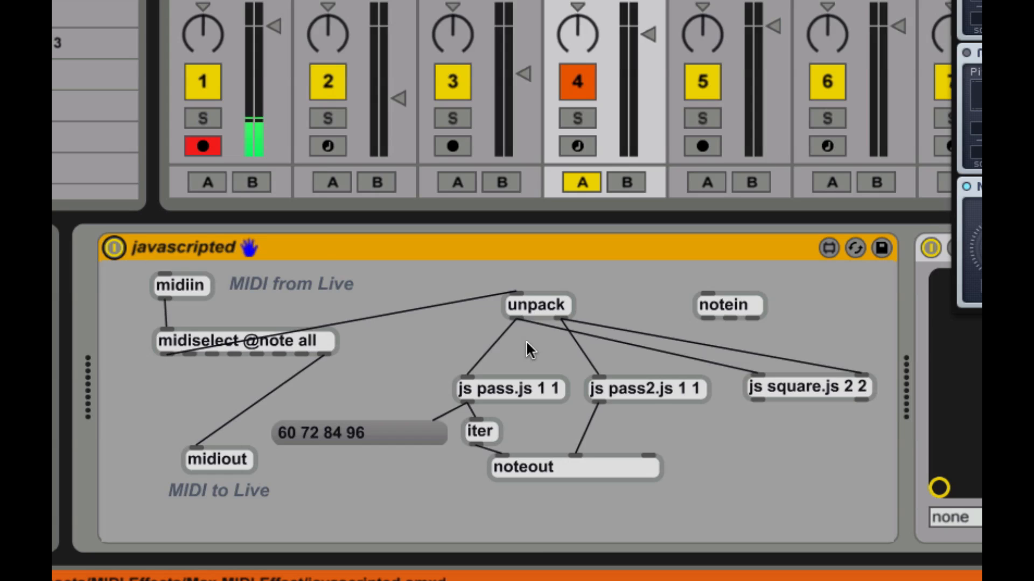
{"action": "mouse_move", "coordinate": [186, 357]}
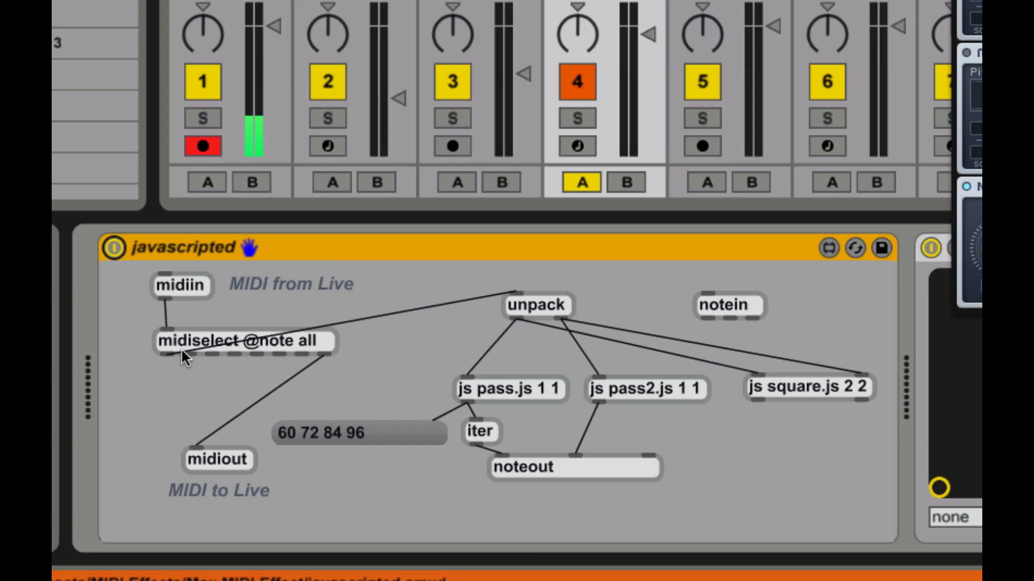
{"action": "mouse_move", "coordinate": [534, 313]}
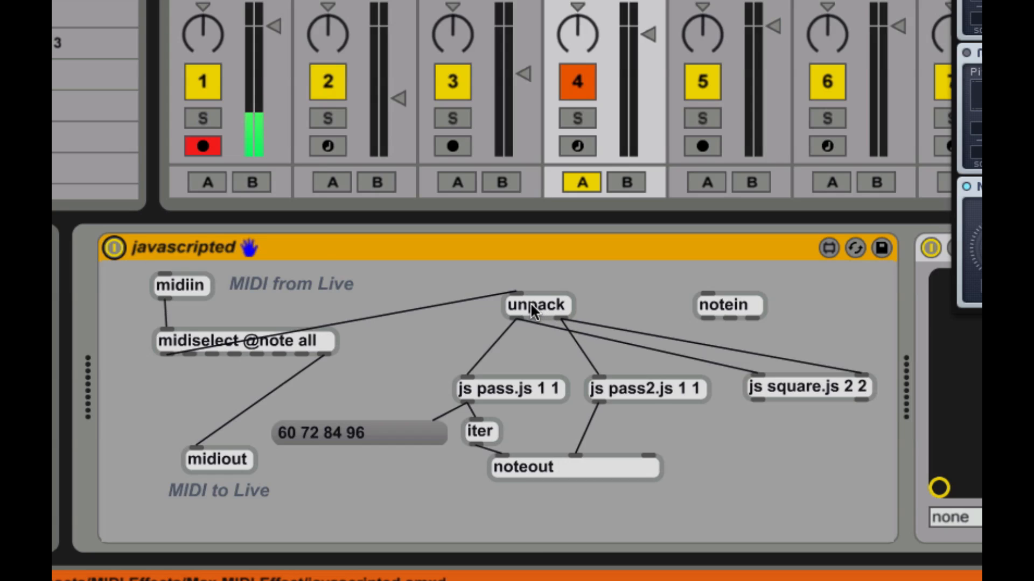
{"action": "mouse_move", "coordinate": [521, 309]}
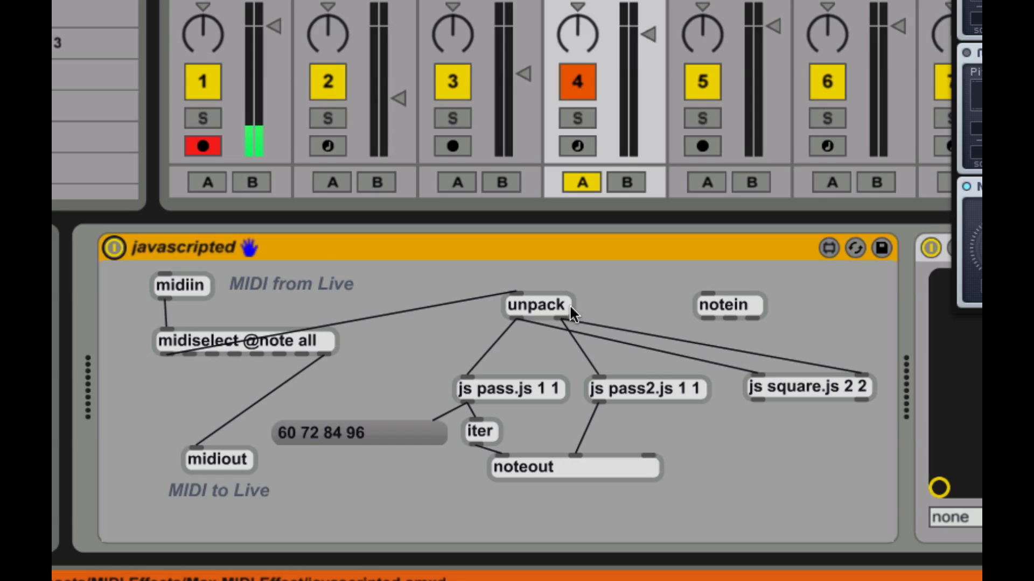
{"action": "mouse_move", "coordinate": [518, 326]}
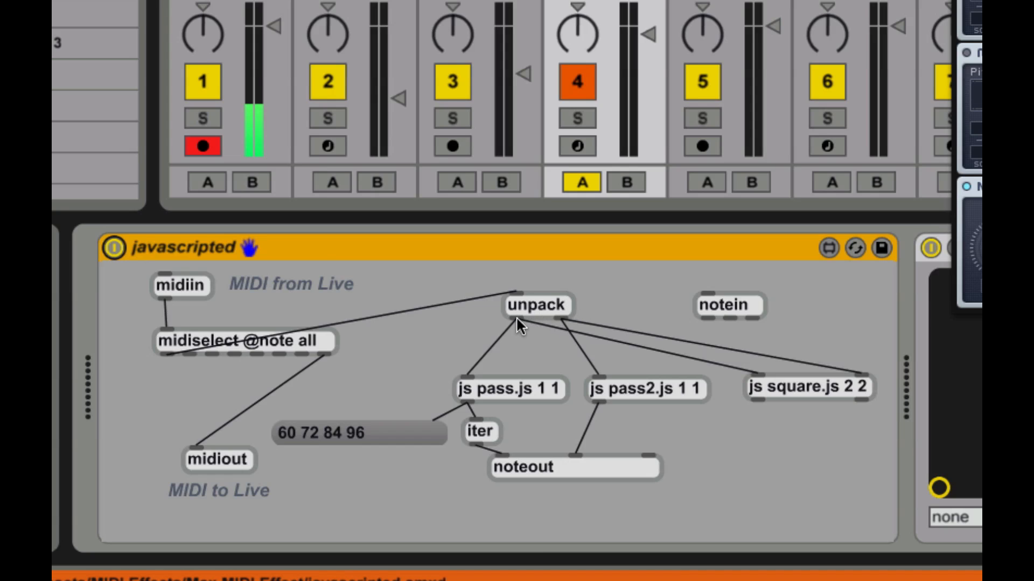
{"action": "mouse_move", "coordinate": [771, 375]}
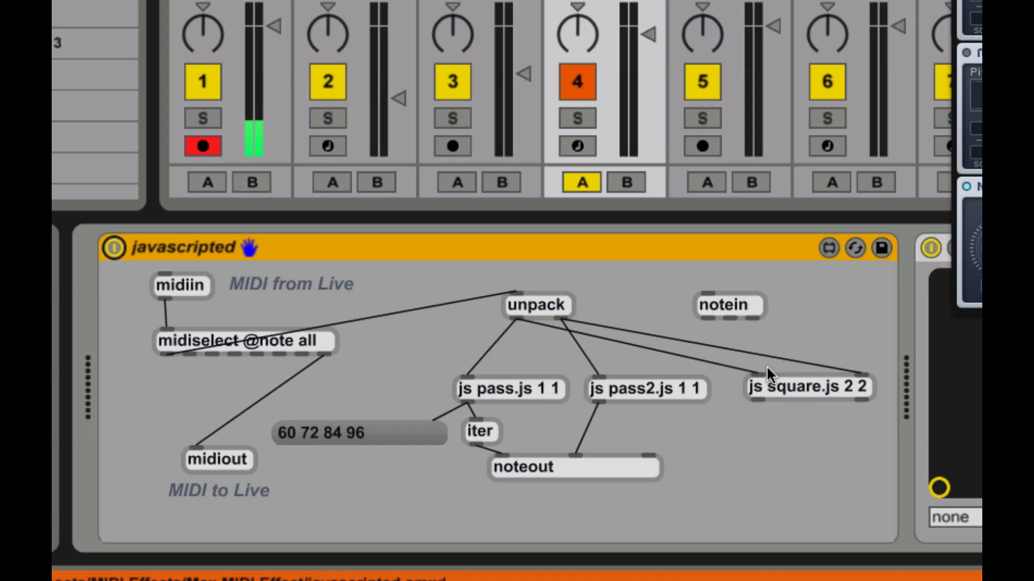
{"action": "mouse_move", "coordinate": [683, 403]}
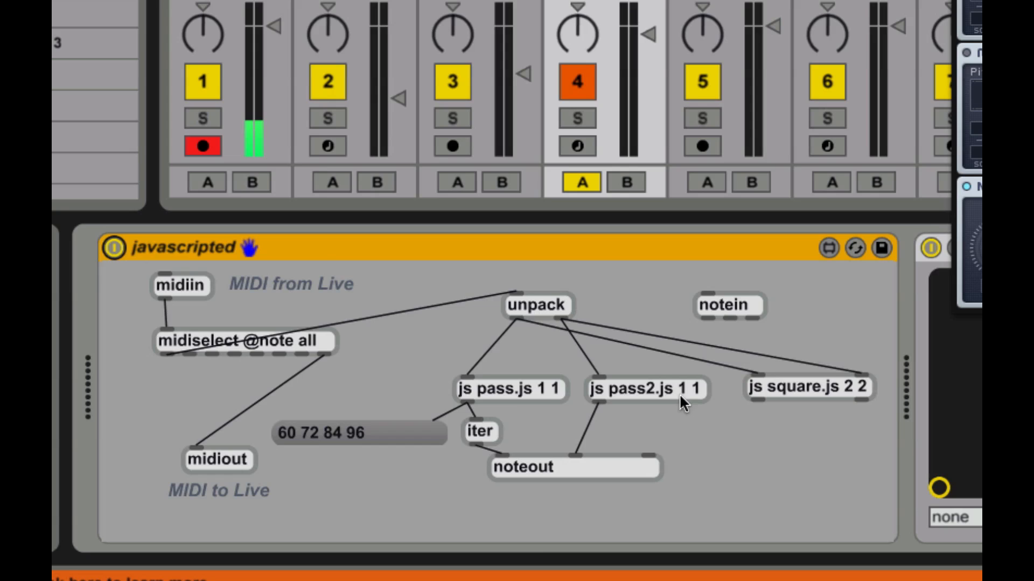
{"action": "mouse_move", "coordinate": [497, 339]}
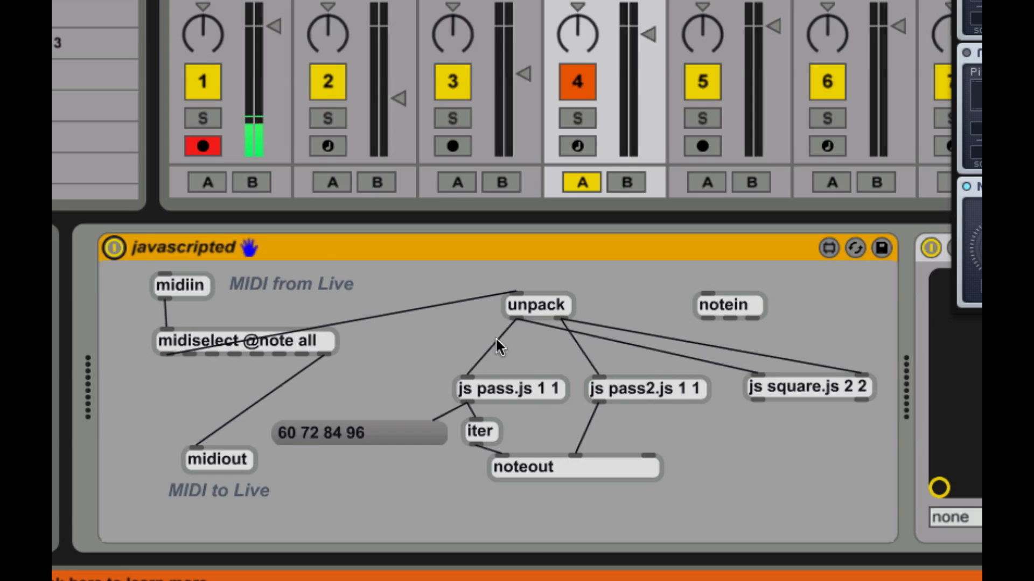
{"action": "mouse_move", "coordinate": [616, 399]}
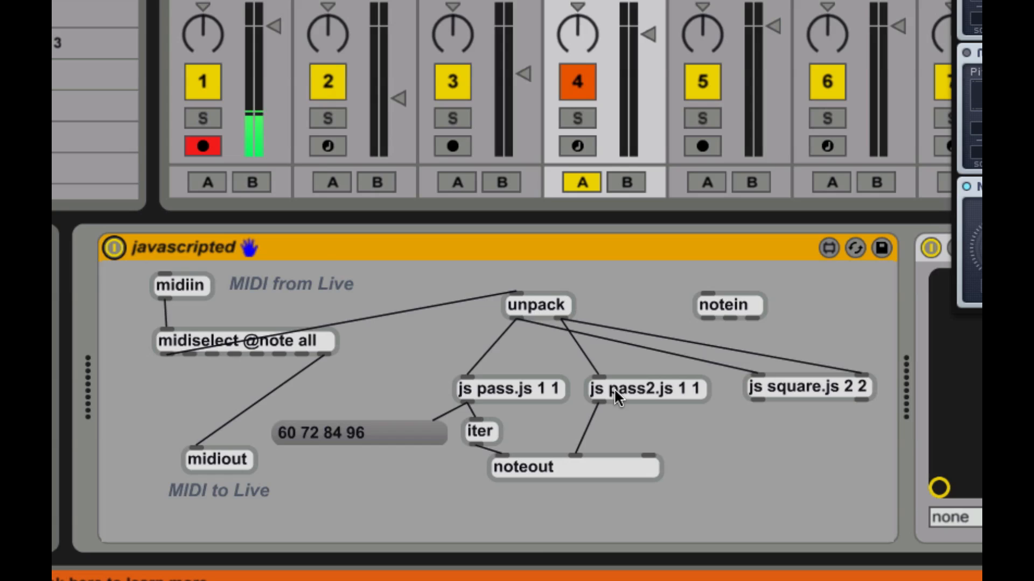
{"action": "mouse_move", "coordinate": [599, 396]}
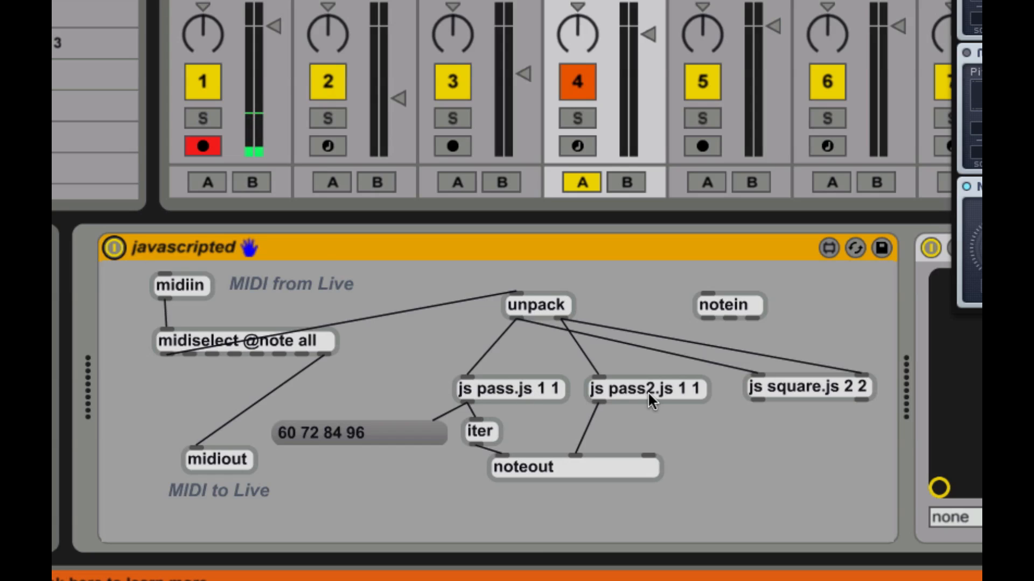
{"action": "mouse_move", "coordinate": [482, 402]}
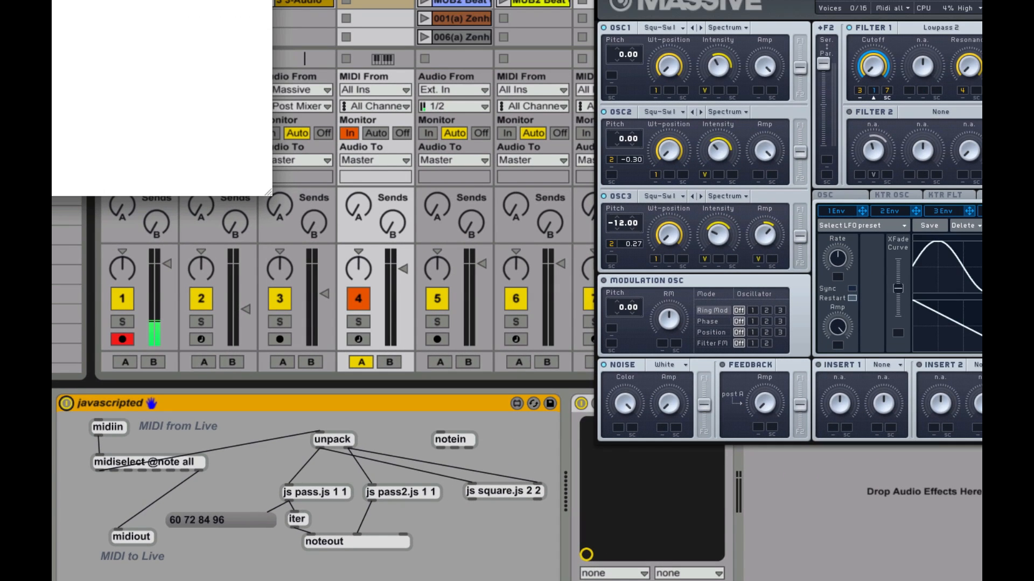
{"action": "double_click", "coordinate": [316, 493]}
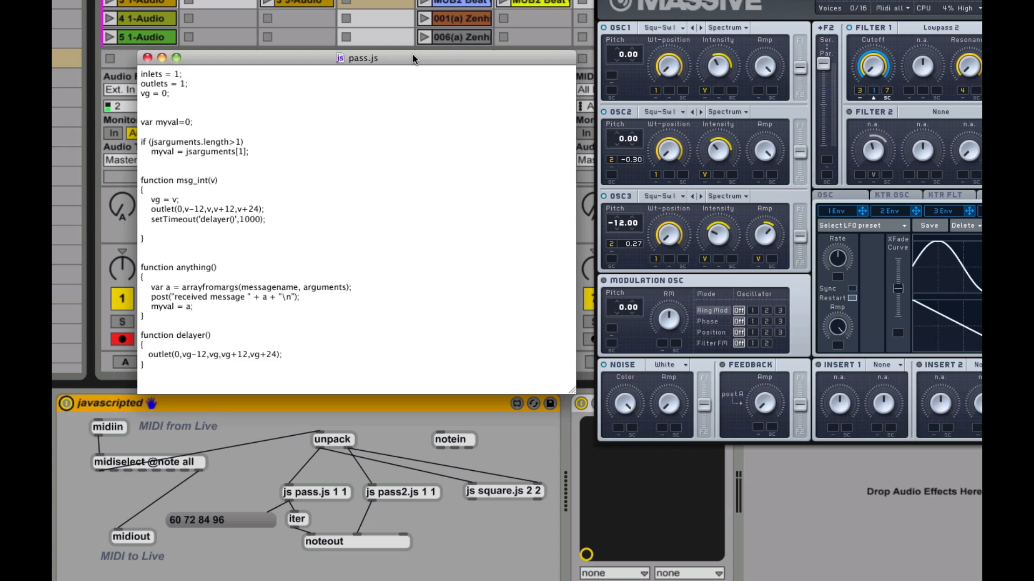
{"action": "left_click", "coordinate": [140, 74]}
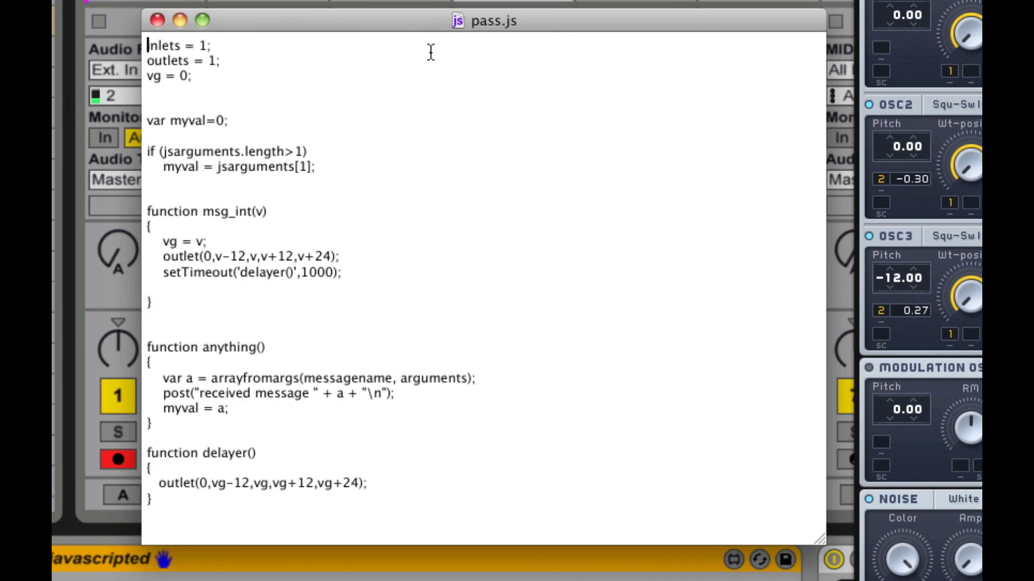
{"action": "mouse_move", "coordinate": [535, 71]}
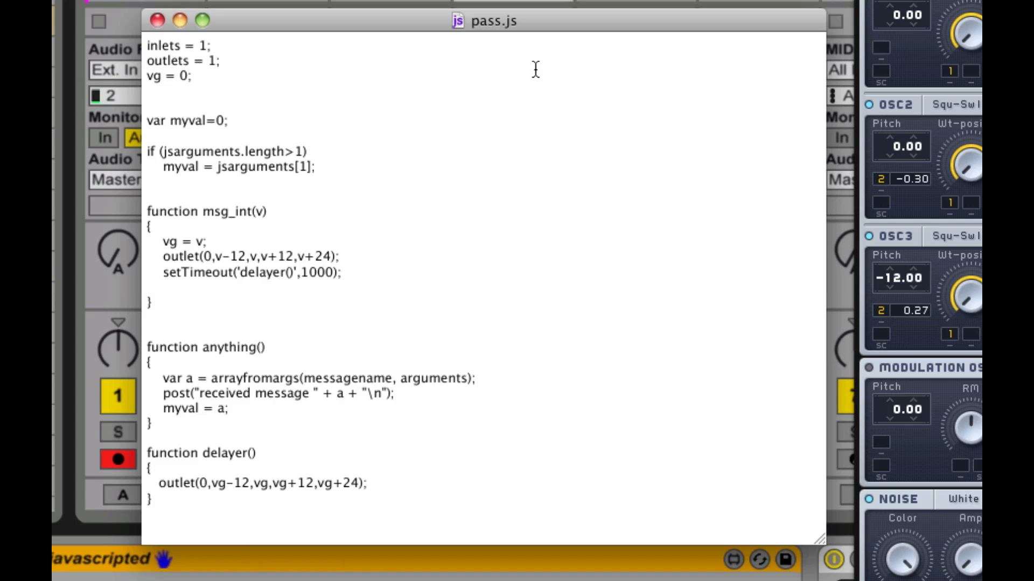
{"action": "left_click", "coordinate": [150, 45]}
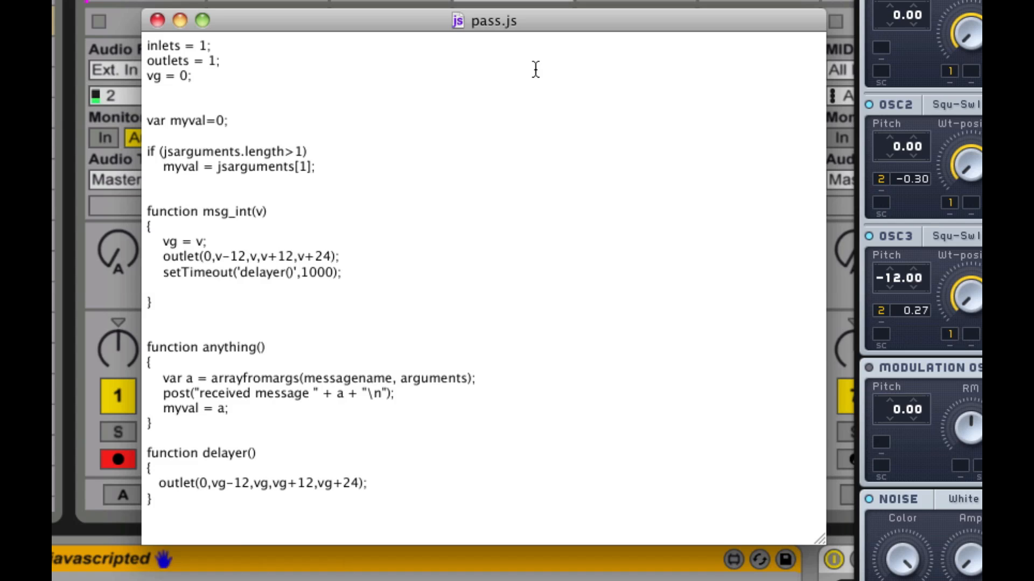
{"action": "left_click", "coordinate": [151, 46]}
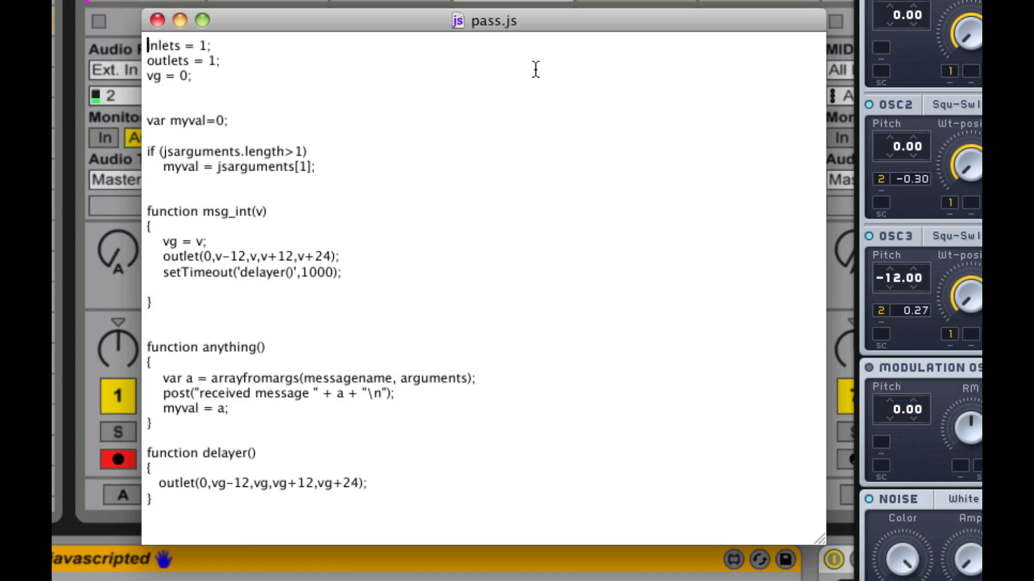
{"action": "mouse_move", "coordinate": [327, 62]}
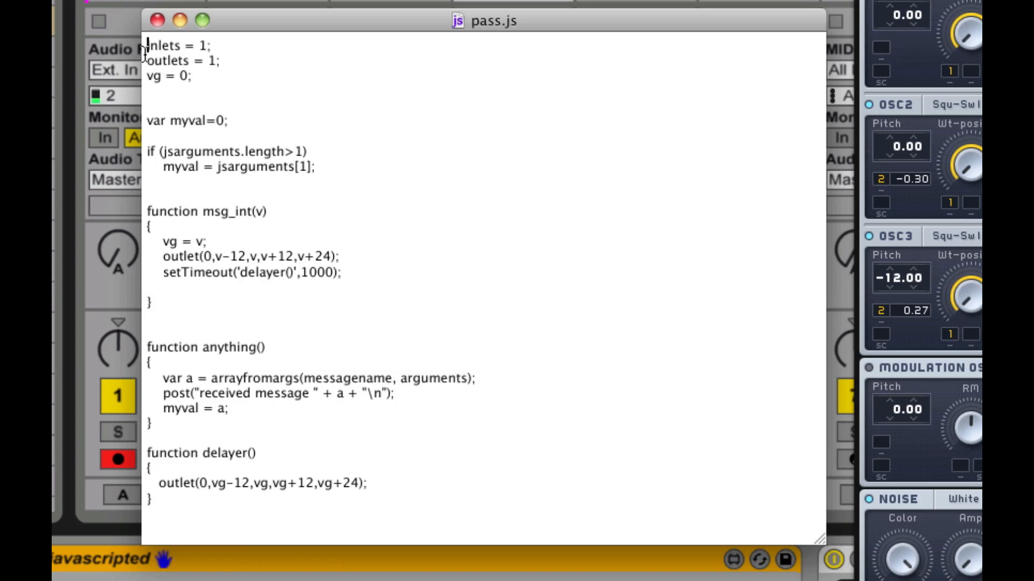
{"action": "left_click_drag", "start_coordinate": [148, 45], "coordinate": [222, 60]}
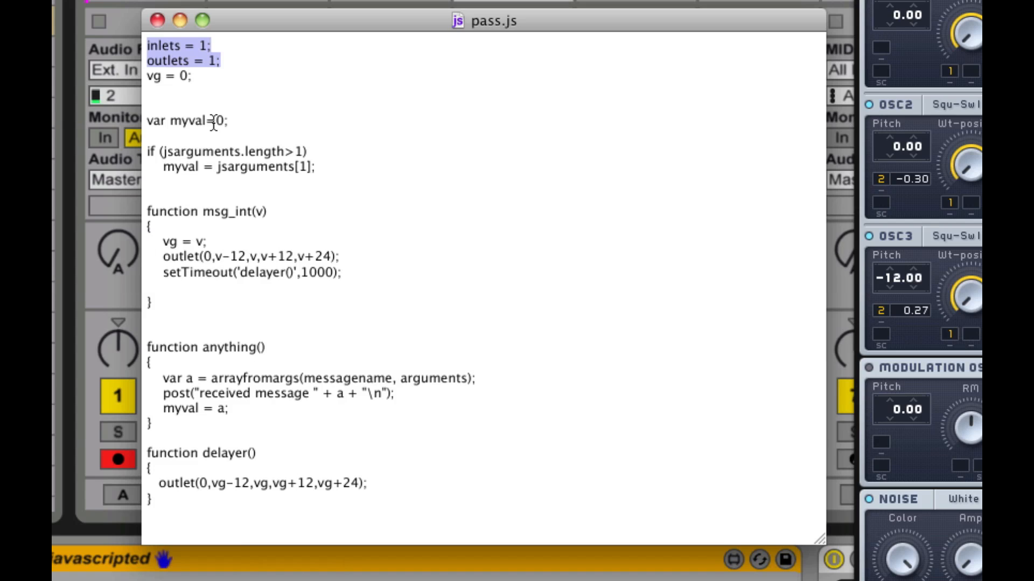
{"action": "left_click", "coordinate": [168, 76]}
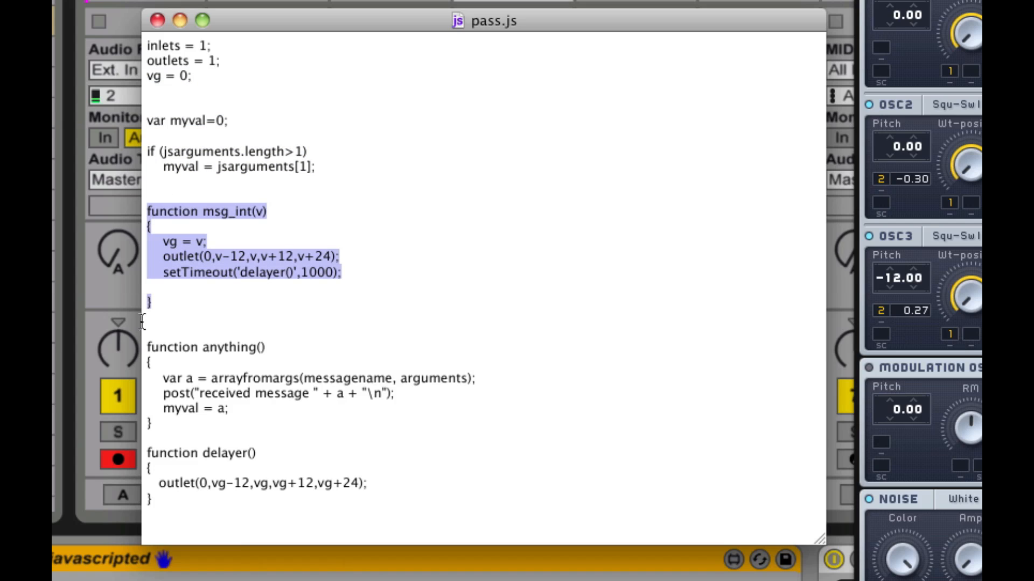
{"action": "mouse_move", "coordinate": [164, 331]}
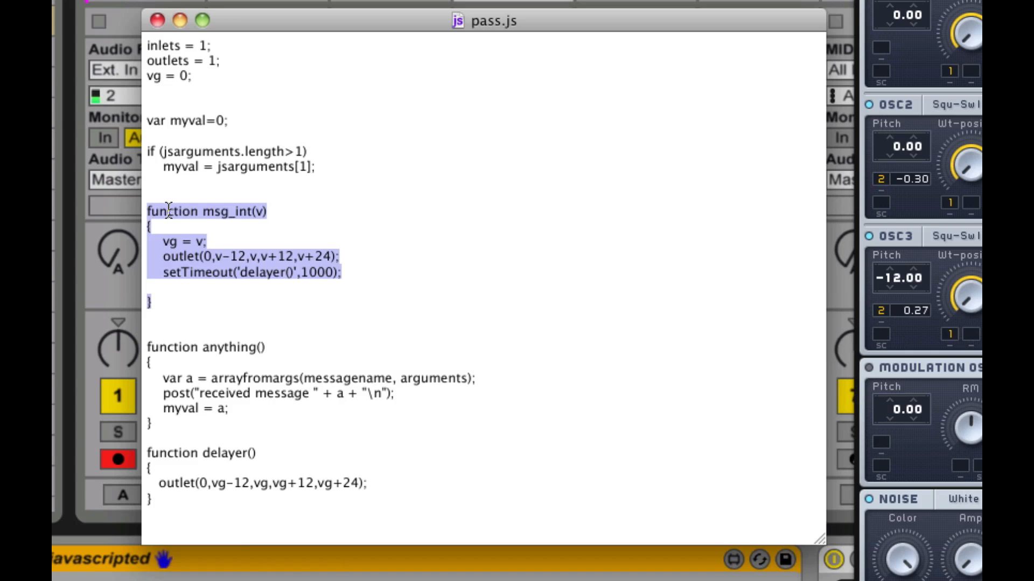
{"action": "mouse_move", "coordinate": [243, 223]}
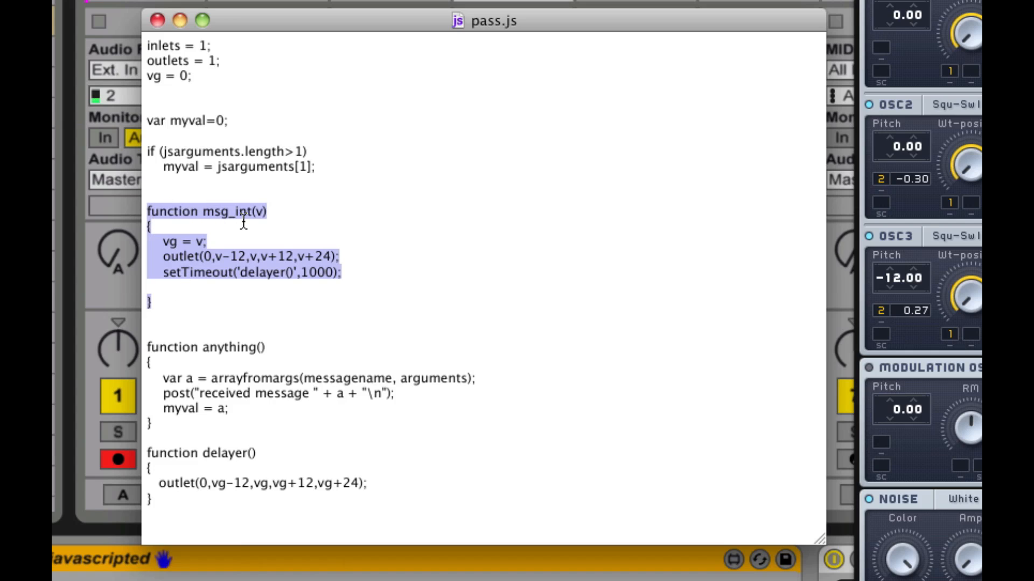
{"action": "mouse_move", "coordinate": [256, 330]}
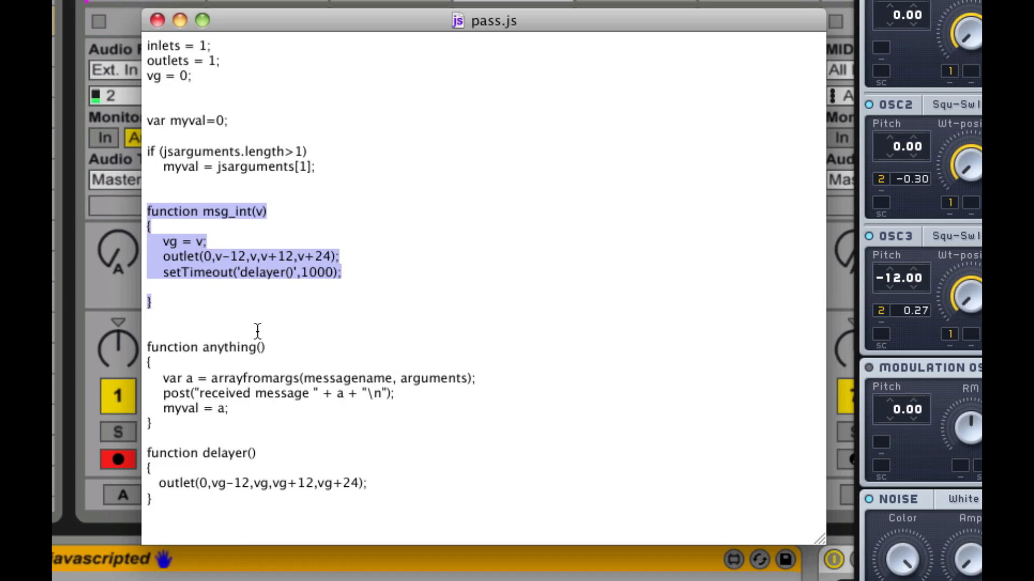
{"action": "mouse_move", "coordinate": [165, 274]}
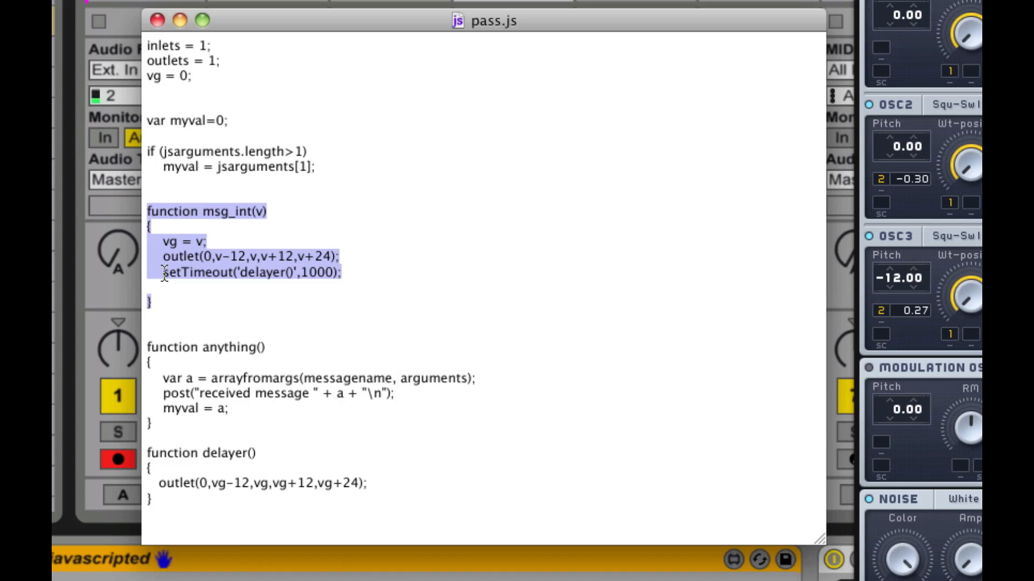
{"action": "mouse_move", "coordinate": [233, 301]}
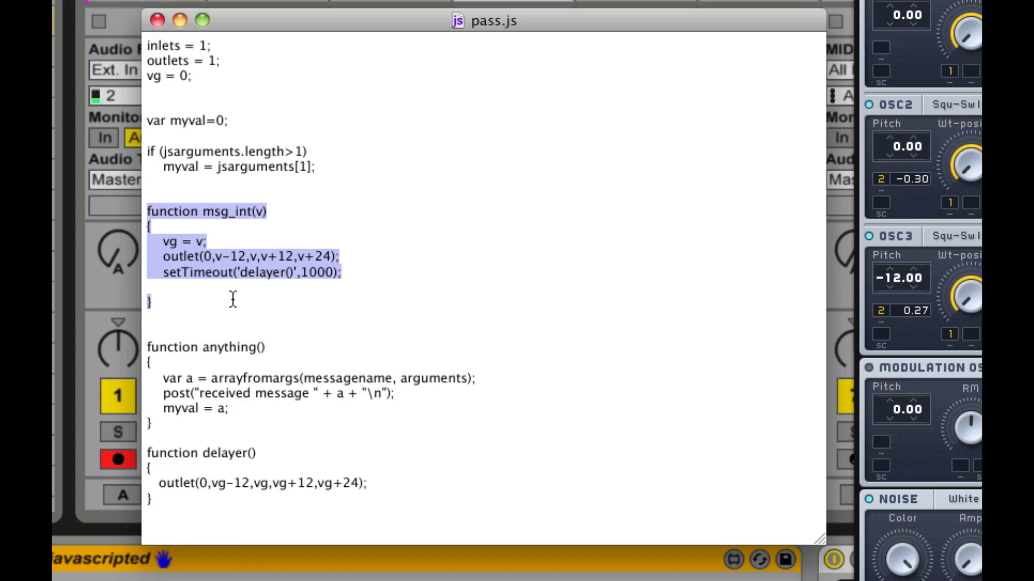
{"action": "mouse_move", "coordinate": [194, 315]}
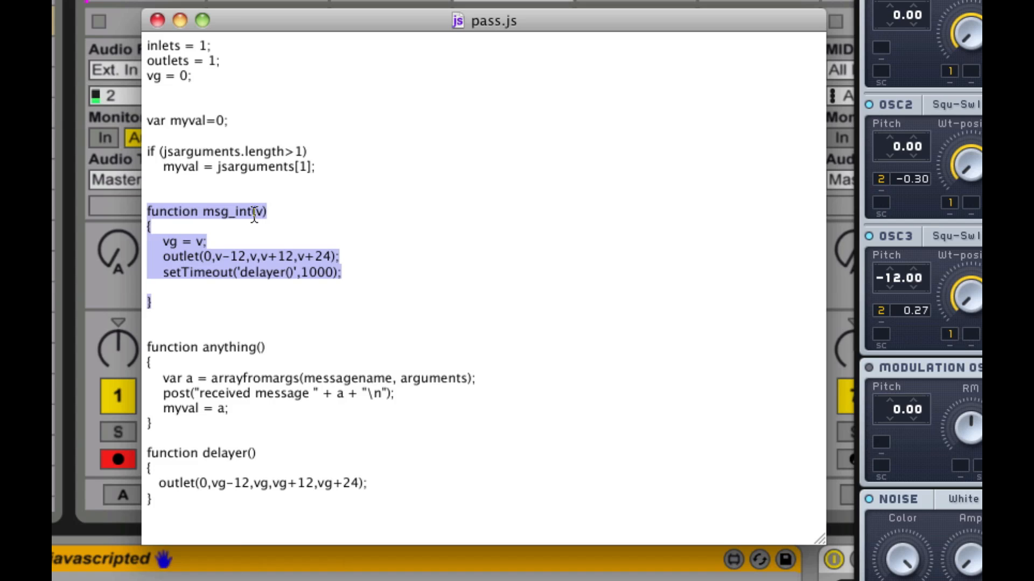
{"action": "mouse_move", "coordinate": [259, 226]}
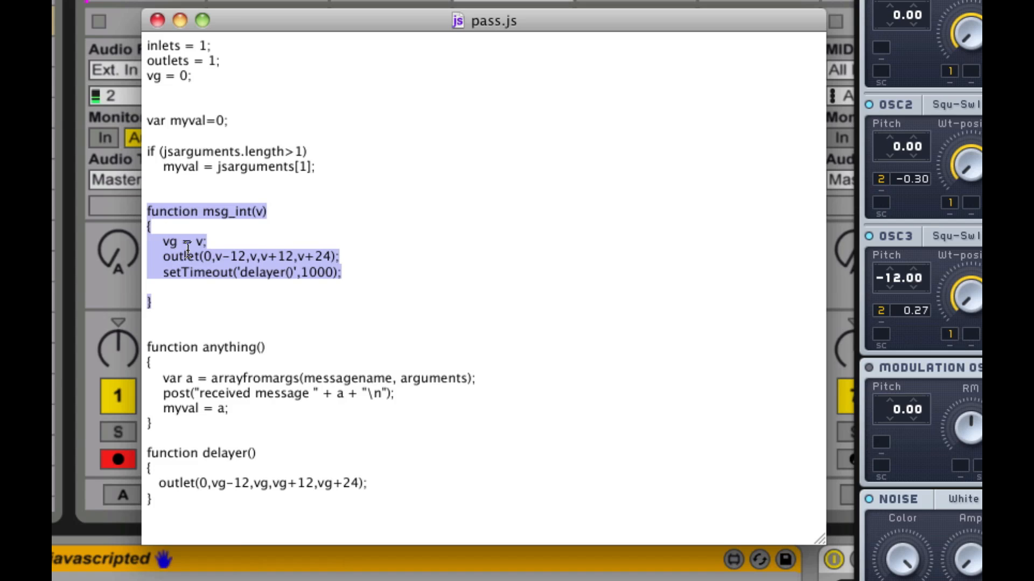
{"action": "mouse_move", "coordinate": [168, 239]}
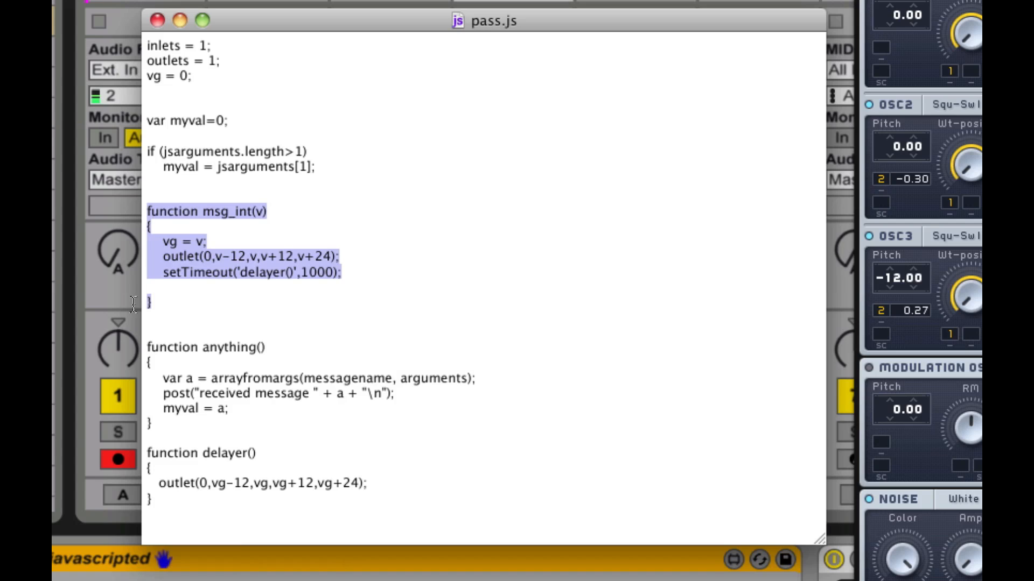
{"action": "left_click", "coordinate": [234, 273]}
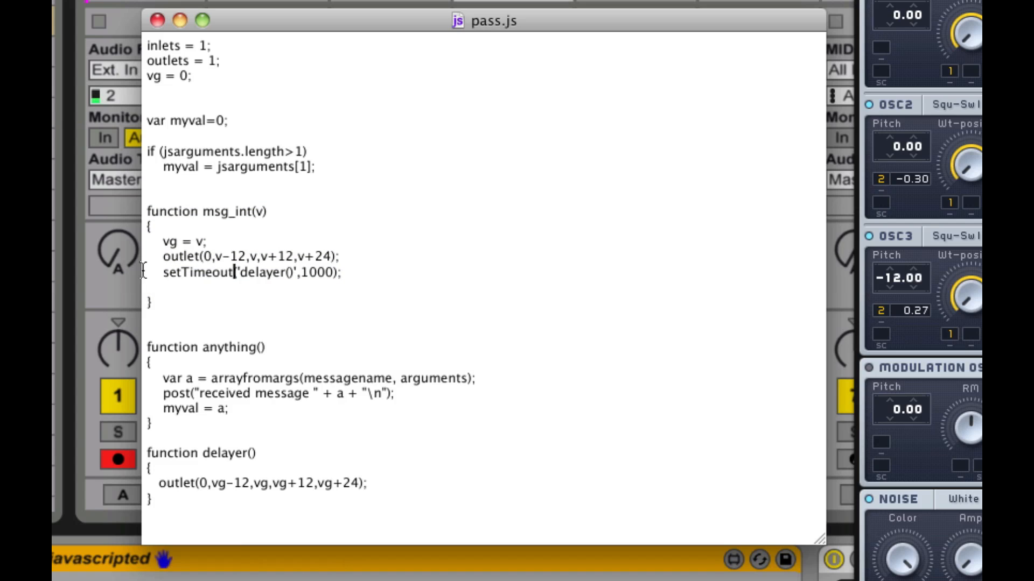
{"action": "triple_click", "coordinate": [251, 272]}
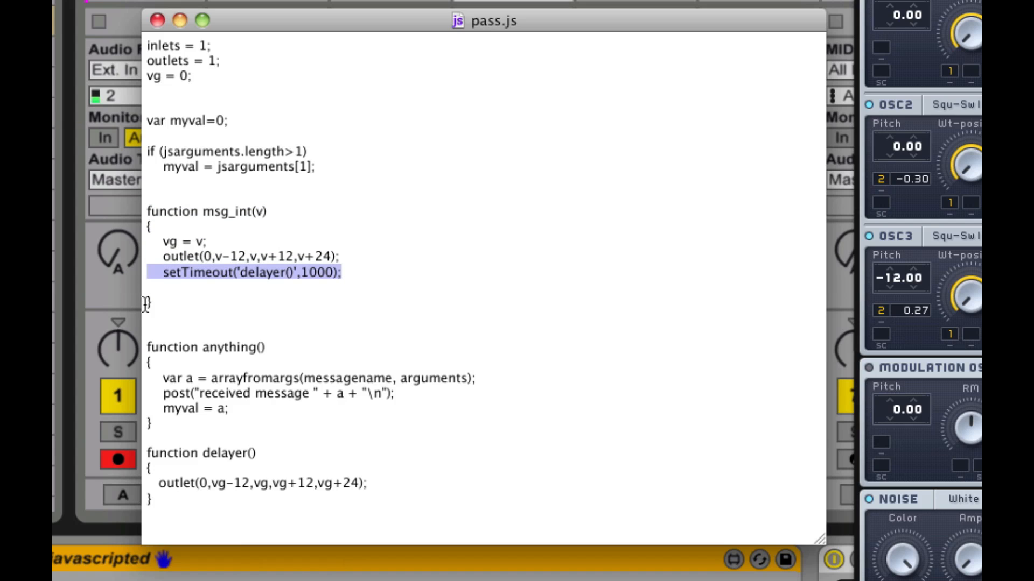
{"action": "mouse_move", "coordinate": [251, 305]}
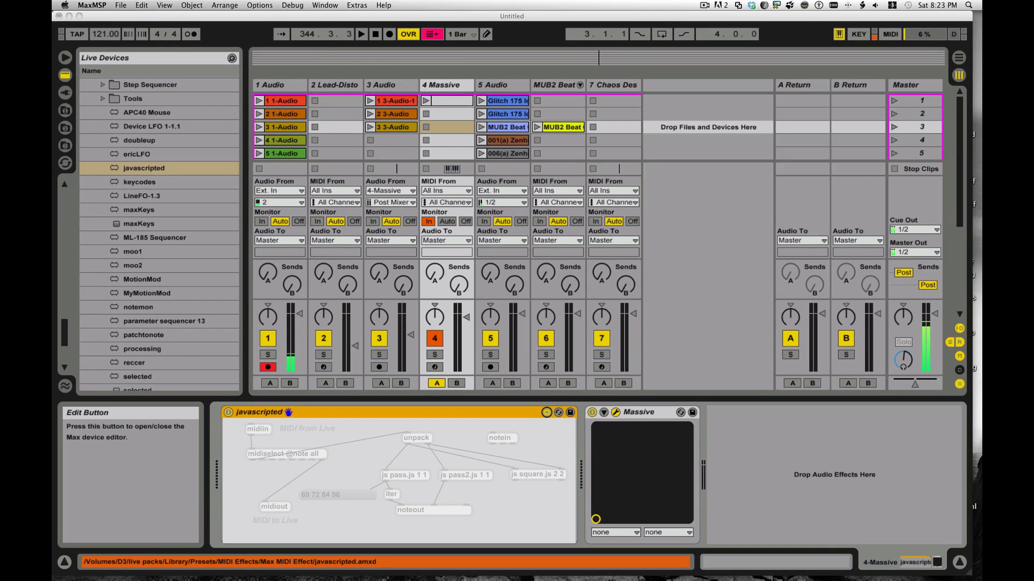
- Open javascripted.amxd in the Max editor from the device's edit button
{"action": "double_click", "coordinate": [400, 474]}
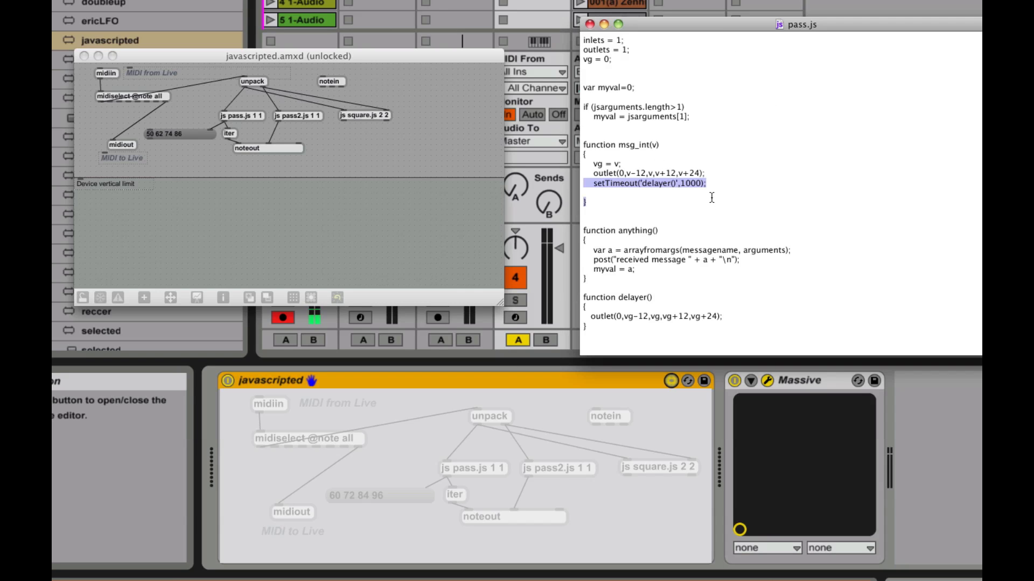
- Delete the setTimeout line in msg_int and the leftover blank line from pass.js
{"action": "key", "text": "Delete"}
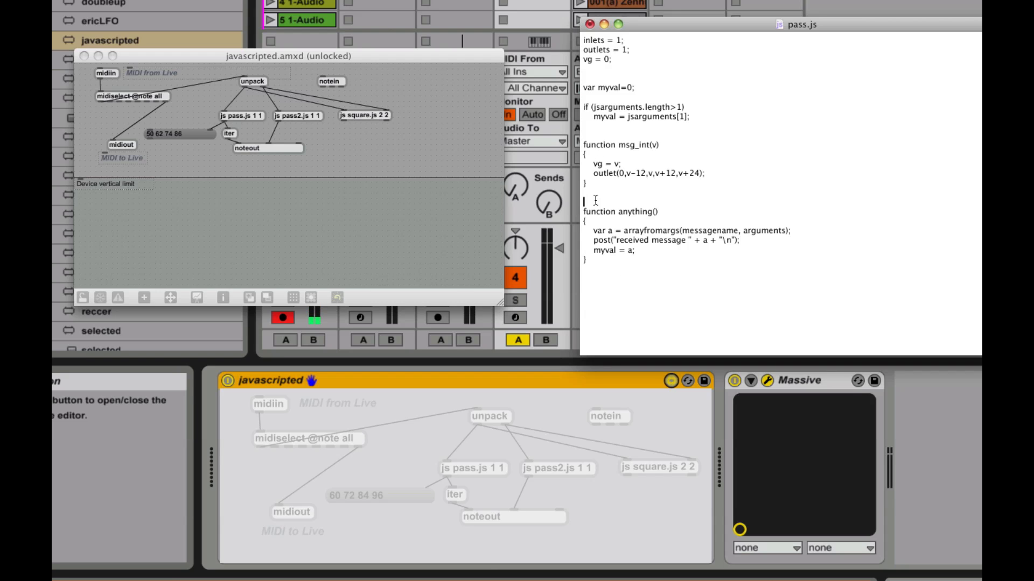
{"action": "key", "text": "Backspace"}
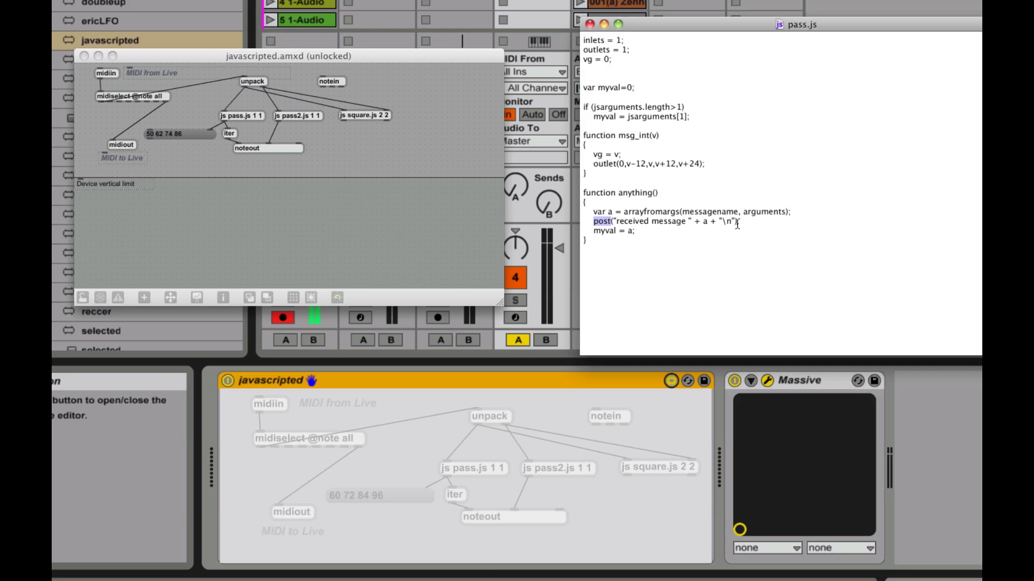
{"action": "mouse_move", "coordinate": [628, 223]}
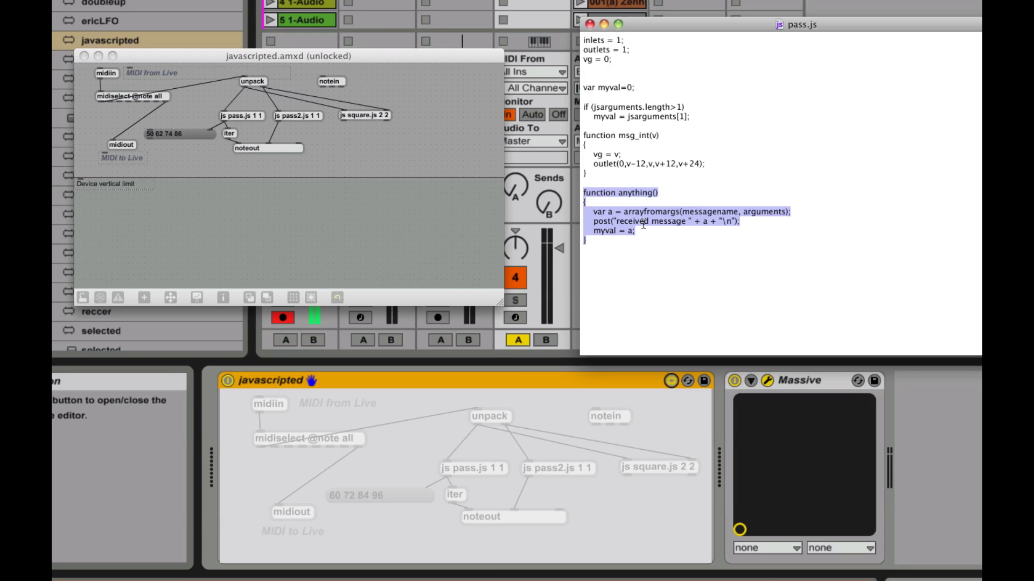
{"action": "mouse_move", "coordinate": [341, 167]}
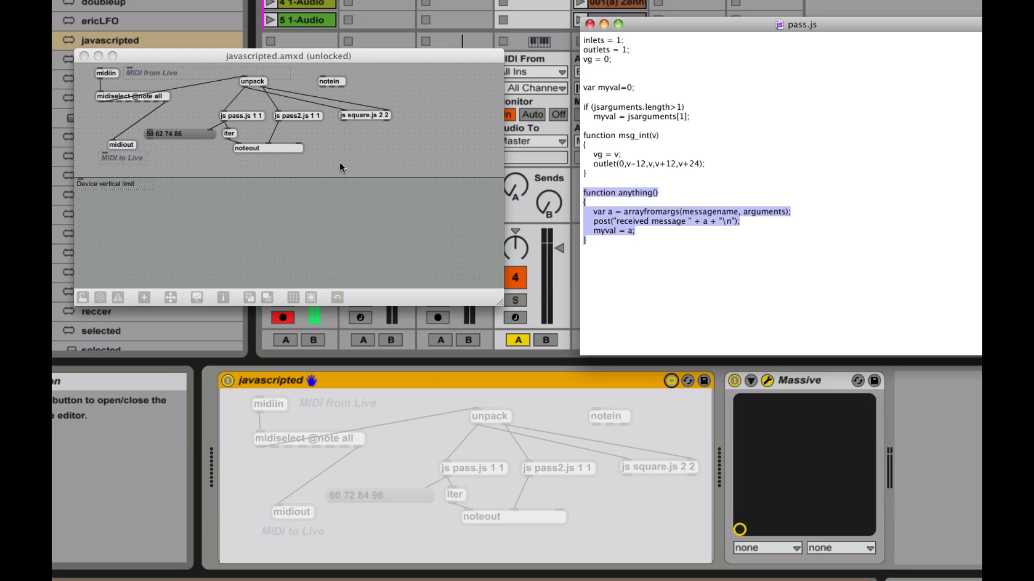
{"action": "mouse_move", "coordinate": [237, 93]}
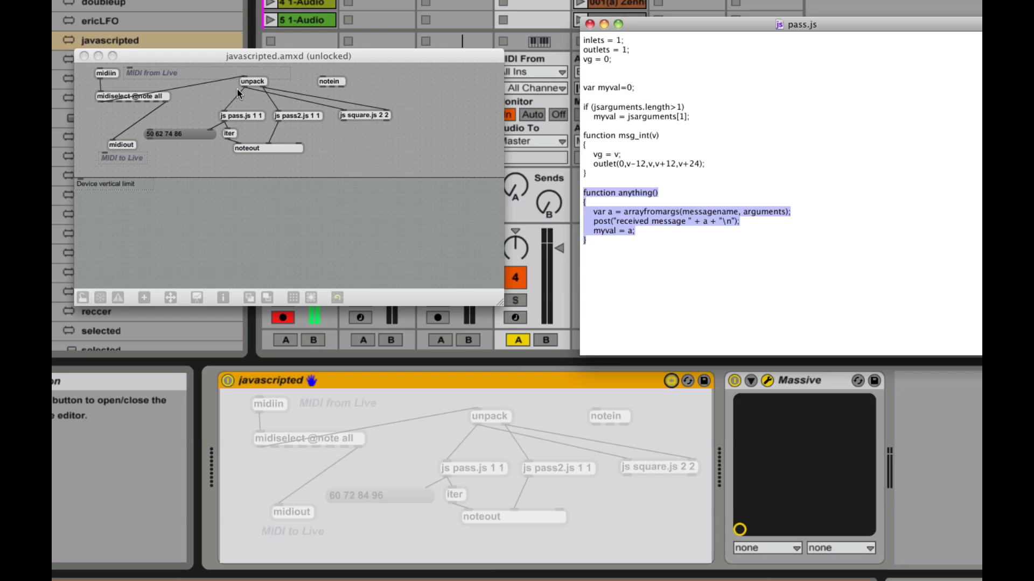
{"action": "mouse_move", "coordinate": [226, 128]}
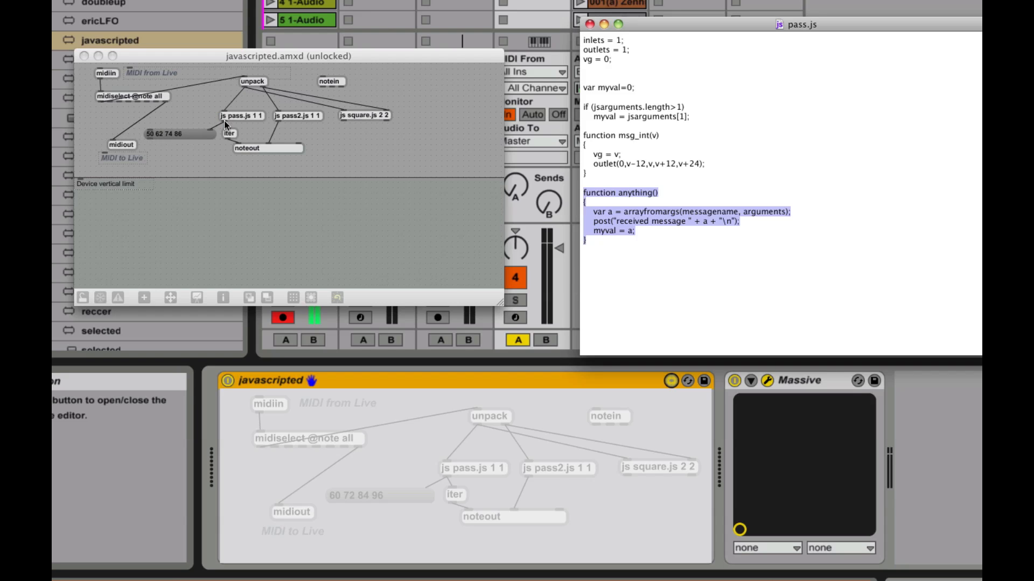
{"action": "mouse_move", "coordinate": [213, 110]}
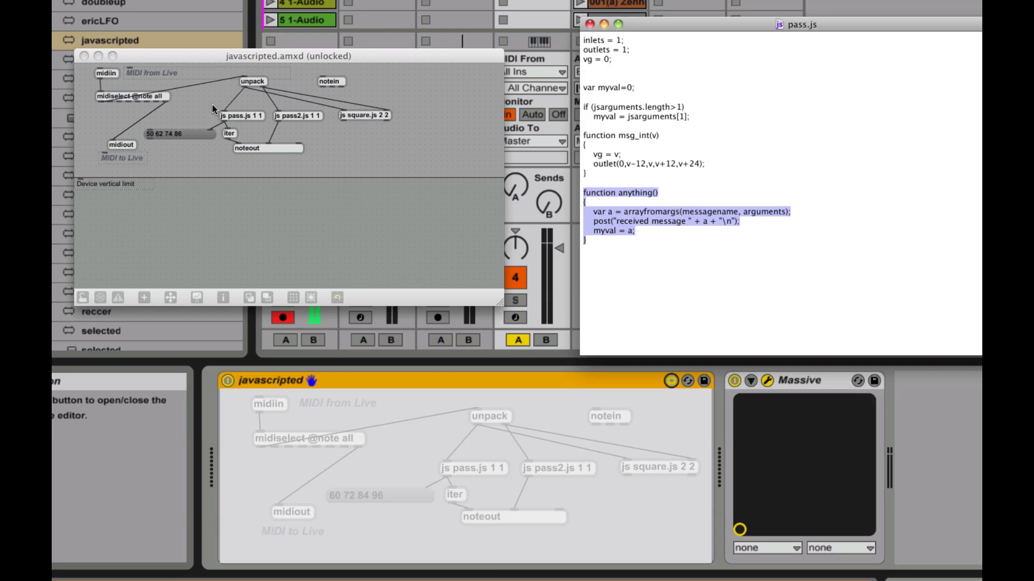
{"action": "mouse_move", "coordinate": [233, 120]}
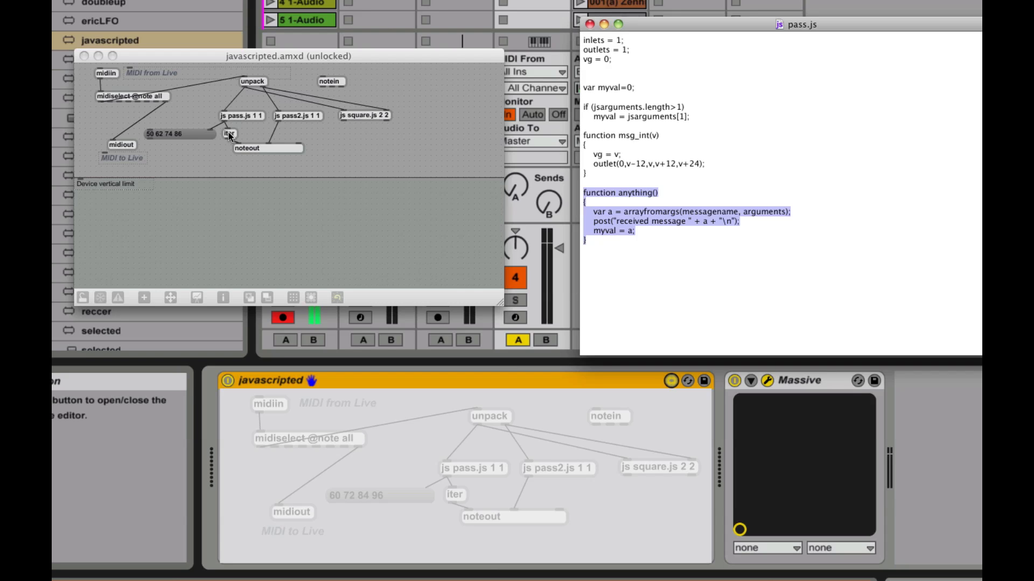
{"action": "mouse_move", "coordinate": [228, 140]}
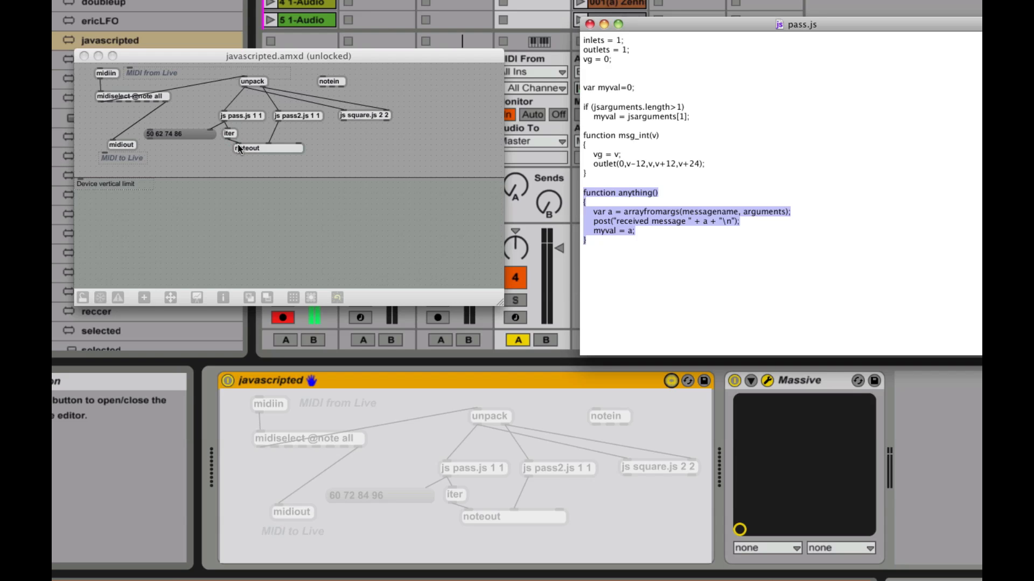
{"action": "mouse_move", "coordinate": [224, 122]}
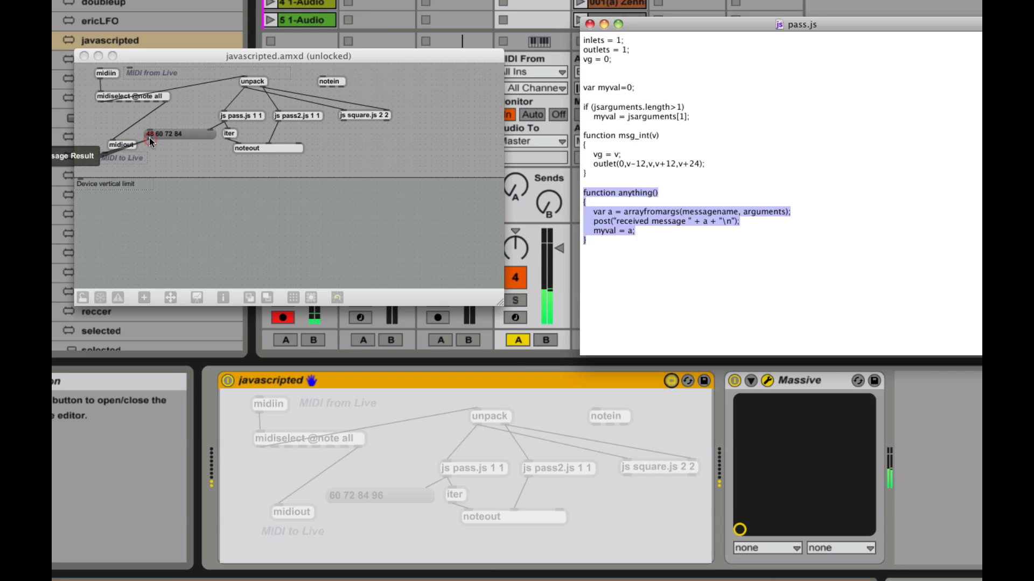
{"action": "mouse_move", "coordinate": [164, 142]}
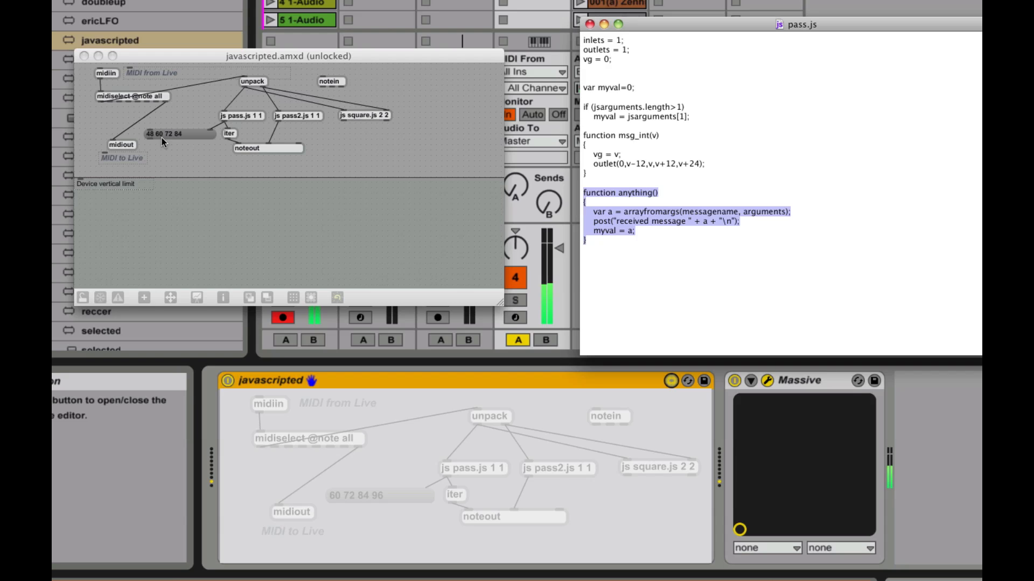
{"action": "mouse_move", "coordinate": [183, 144]}
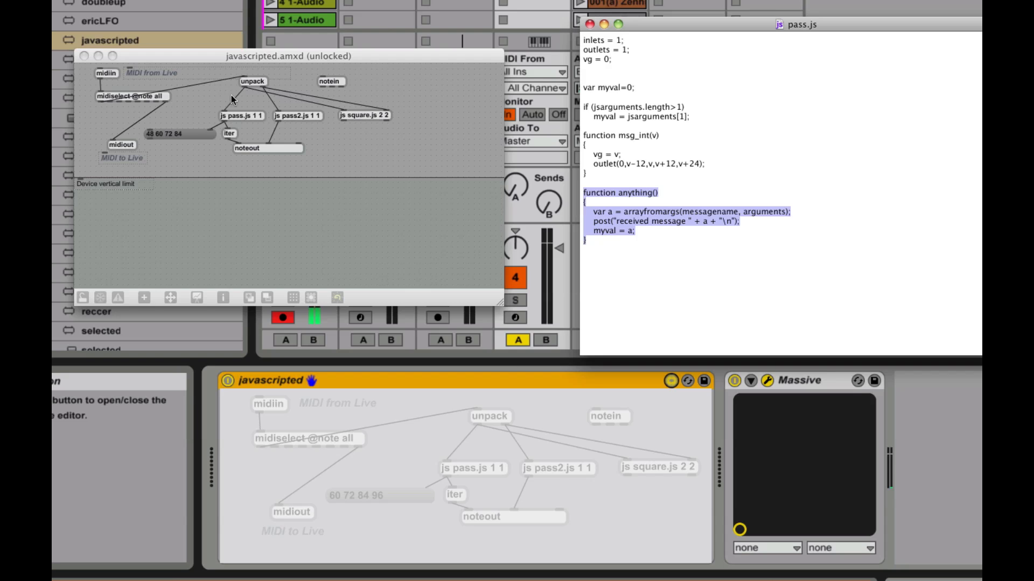
{"action": "mouse_move", "coordinate": [295, 122]}
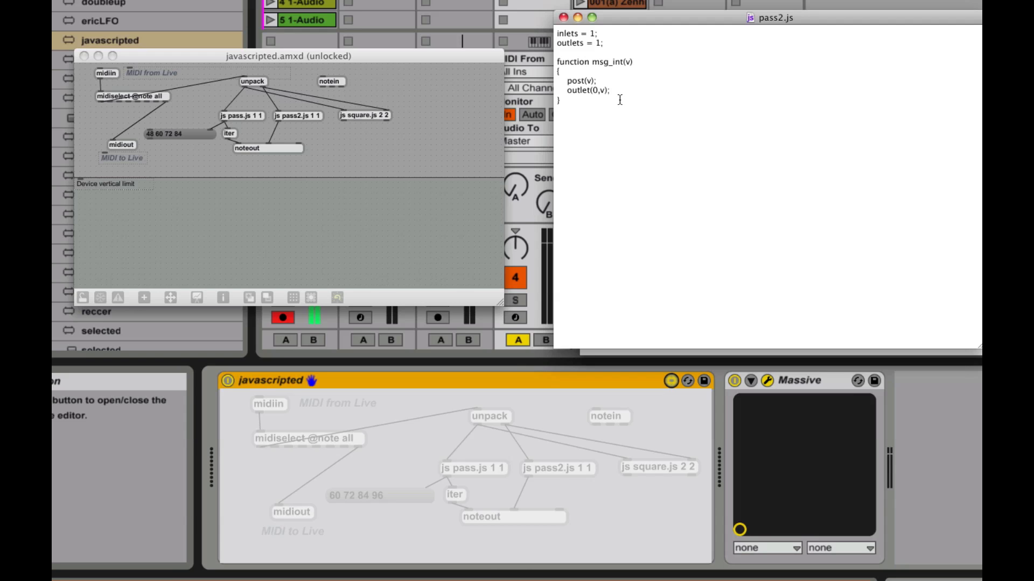
{"action": "mouse_move", "coordinate": [565, 18]}
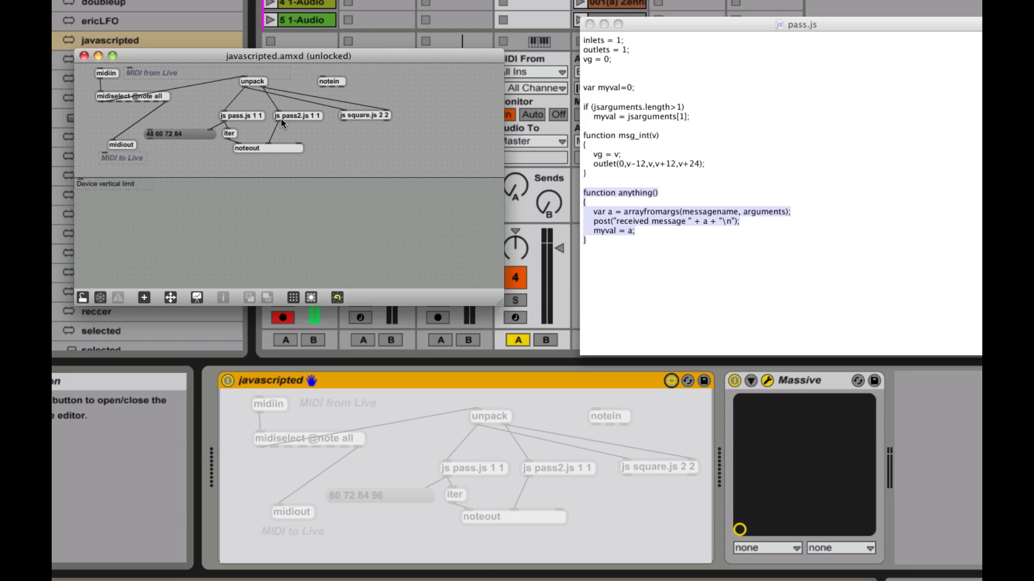
{"action": "mouse_move", "coordinate": [356, 126]}
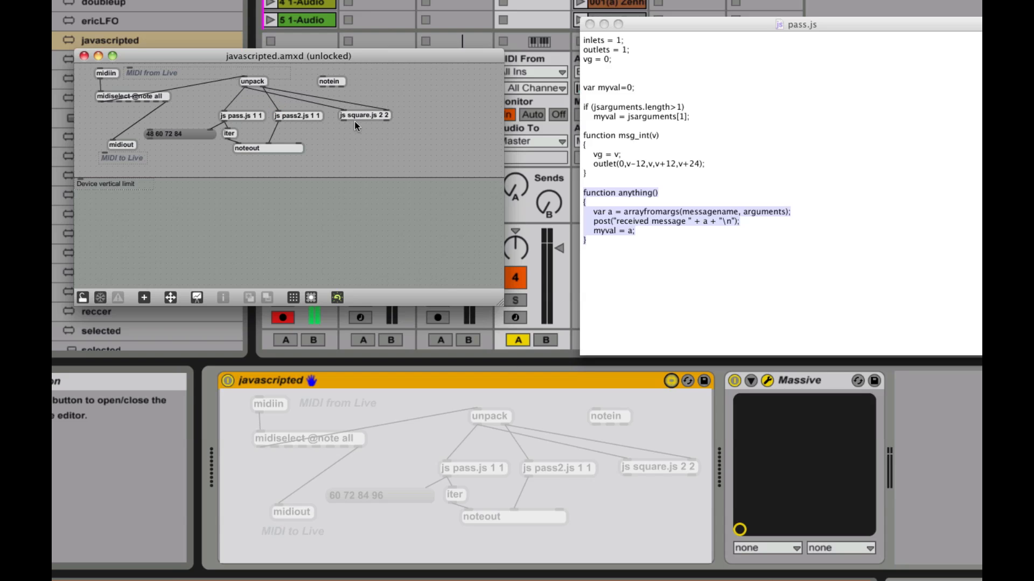
{"action": "mouse_move", "coordinate": [342, 127]}
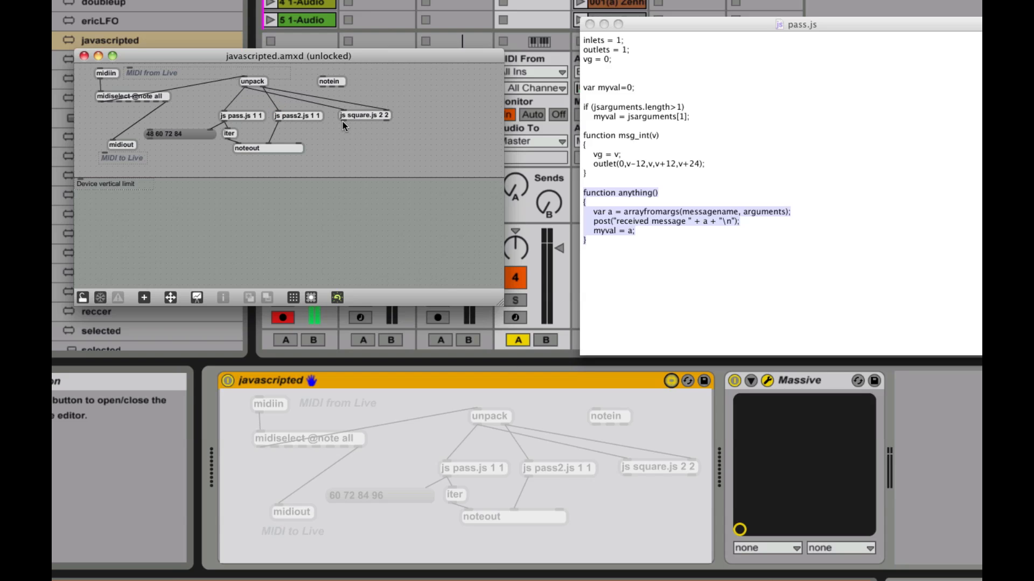
{"action": "mouse_move", "coordinate": [369, 118]}
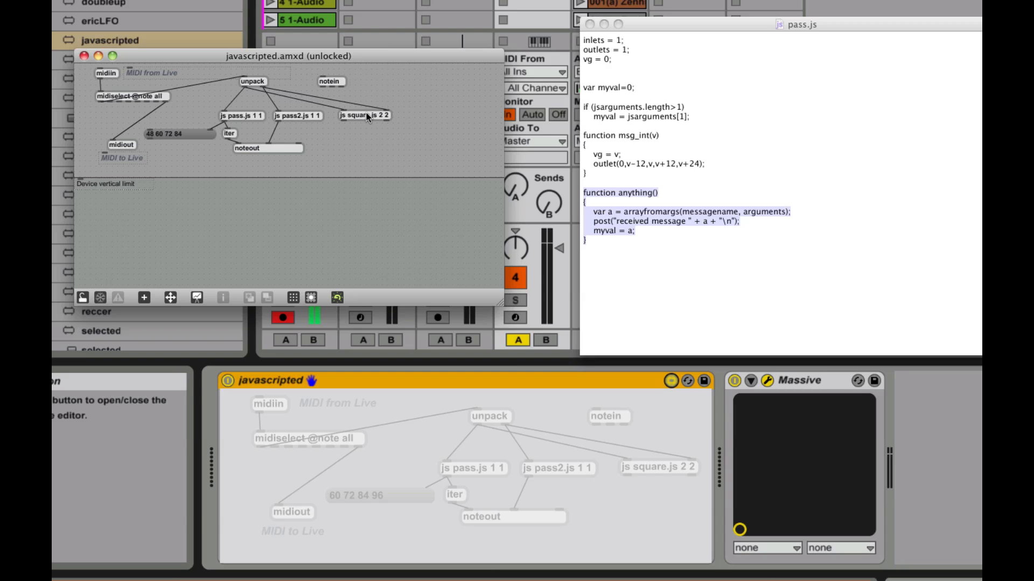
{"action": "mouse_move", "coordinate": [365, 117]}
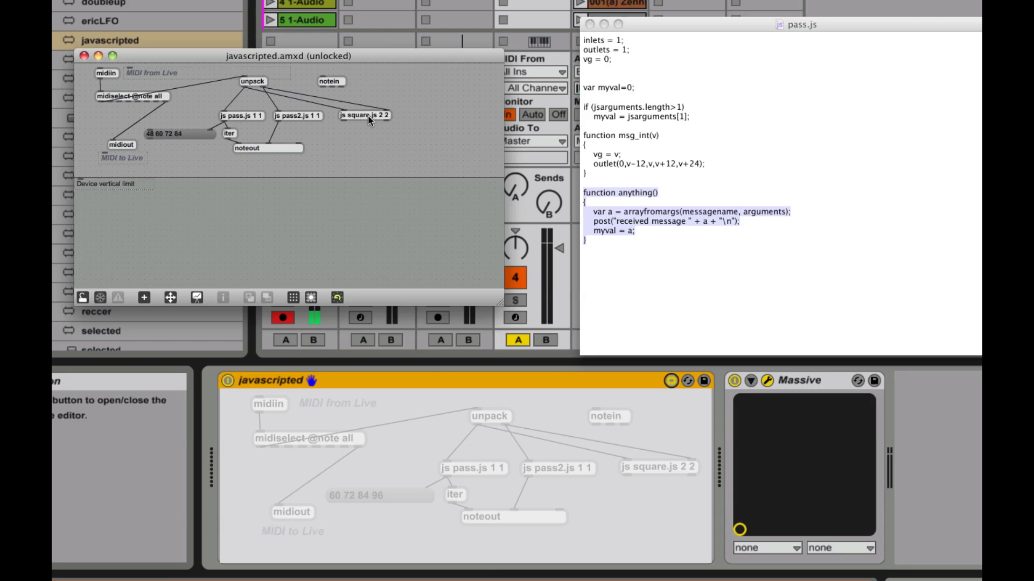
{"action": "mouse_move", "coordinate": [316, 119]}
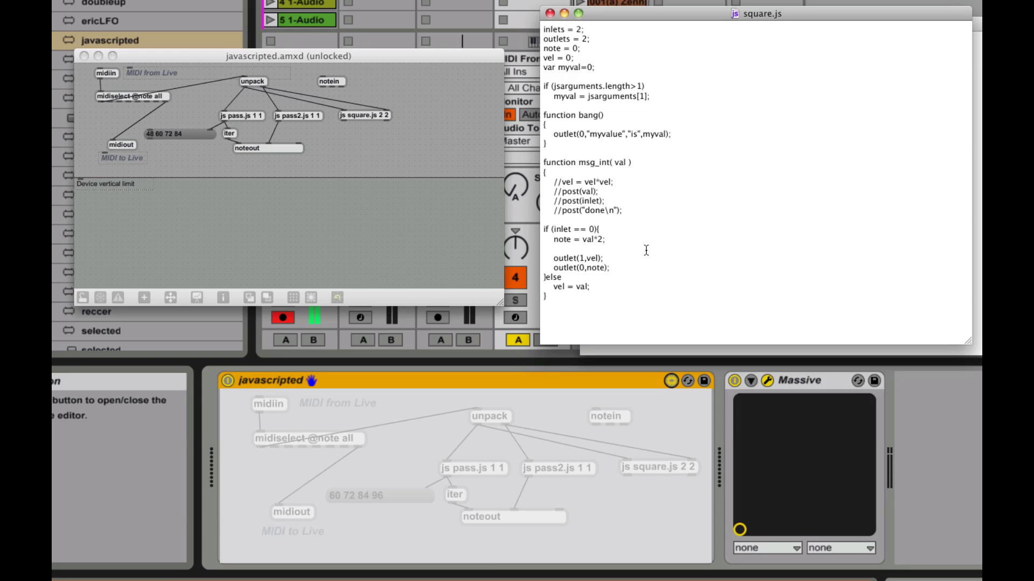
{"action": "mouse_move", "coordinate": [552, 117]}
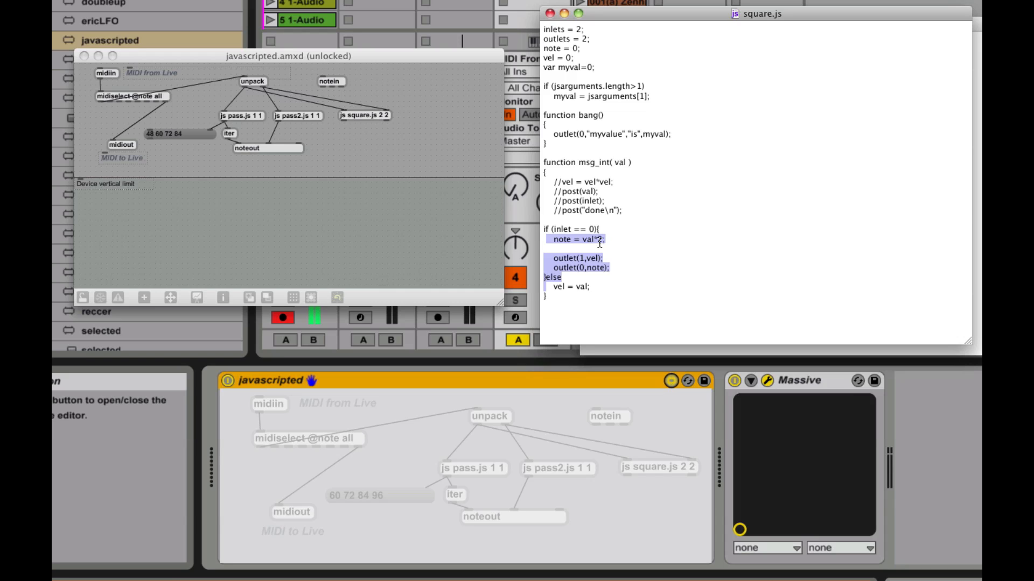
{"action": "mouse_move", "coordinate": [540, 242]}
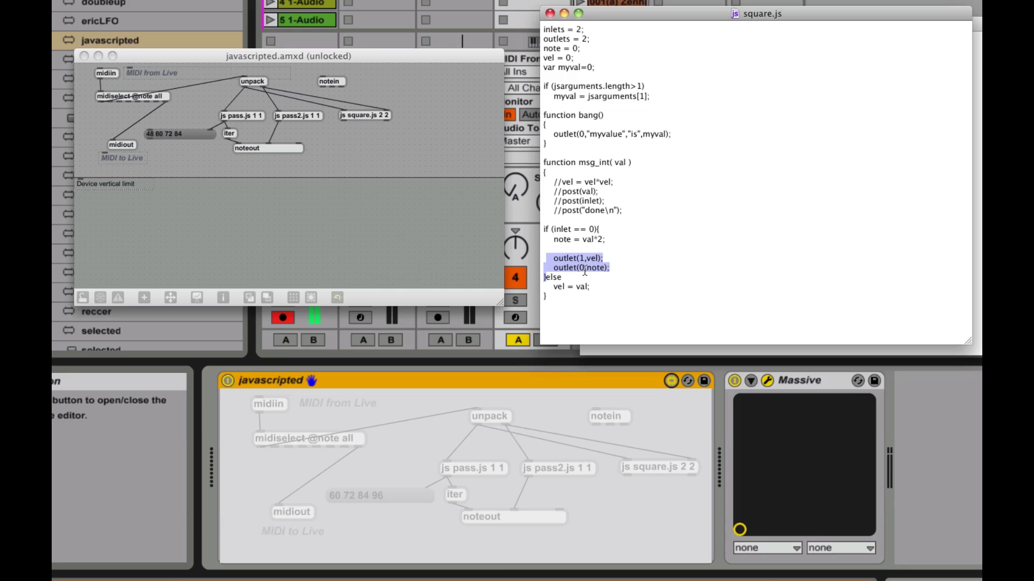
{"action": "mouse_move", "coordinate": [631, 275]}
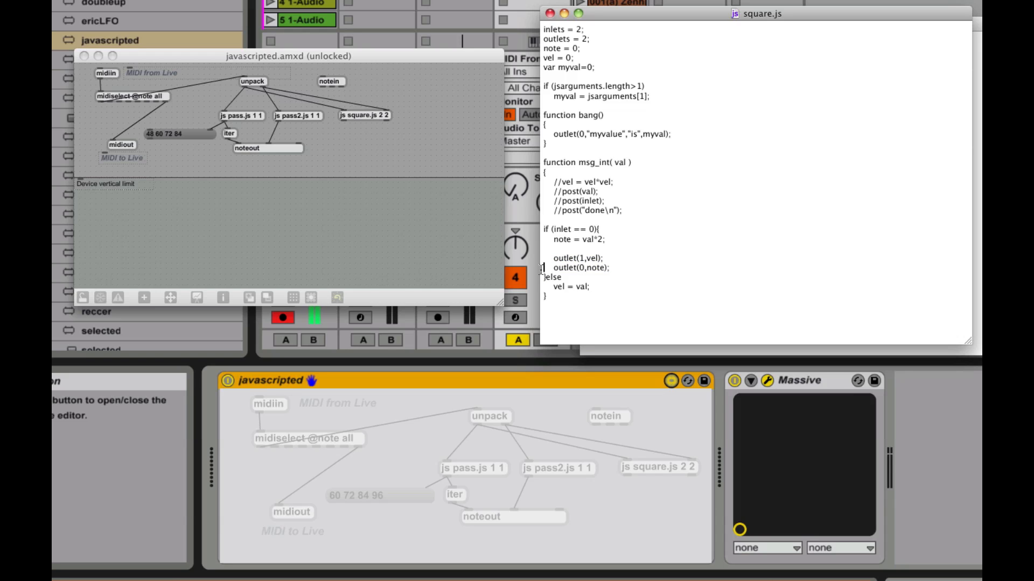
- Highlight square.js's note-output outlet lines, then close the square.js editor
{"action": "double_click", "coordinate": [577, 268]}
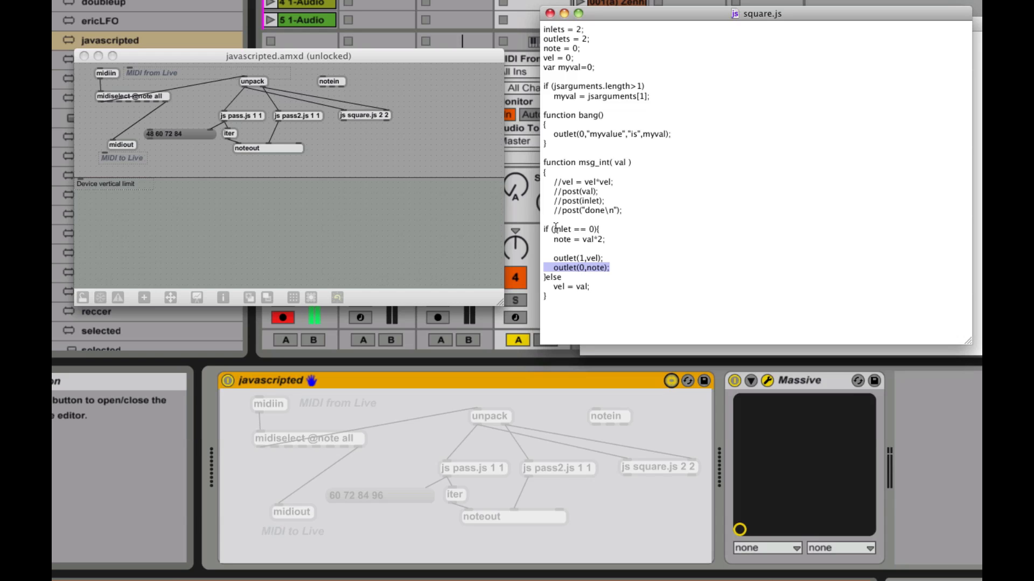
{"action": "mouse_move", "coordinate": [597, 228]}
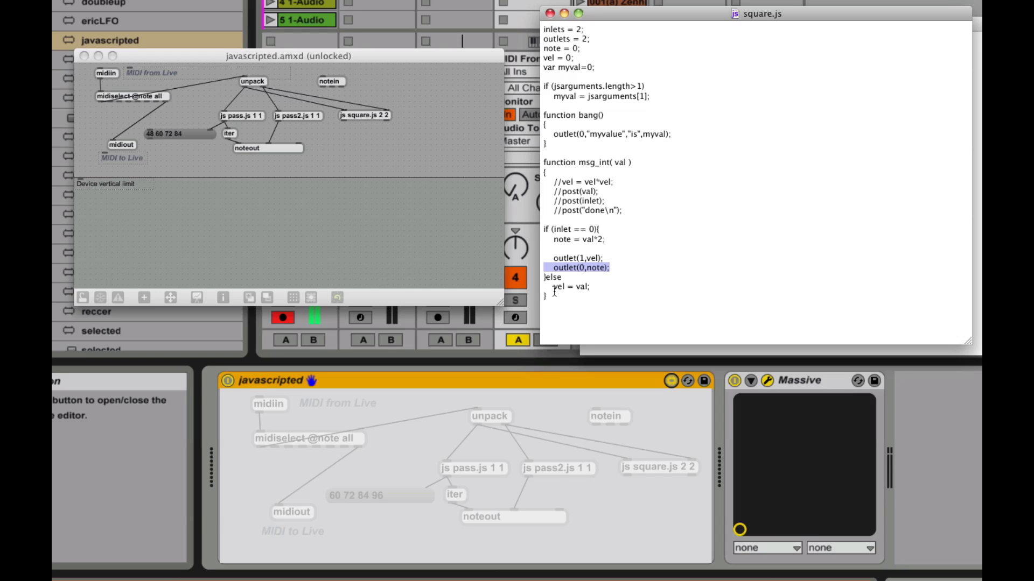
{"action": "left_click", "coordinate": [571, 286]}
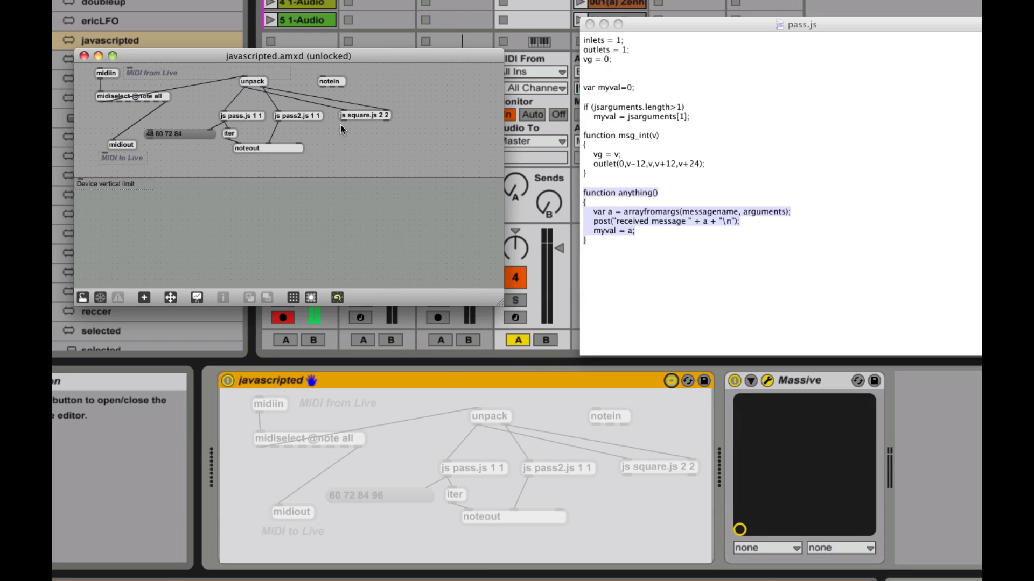
{"action": "mouse_move", "coordinate": [232, 149]}
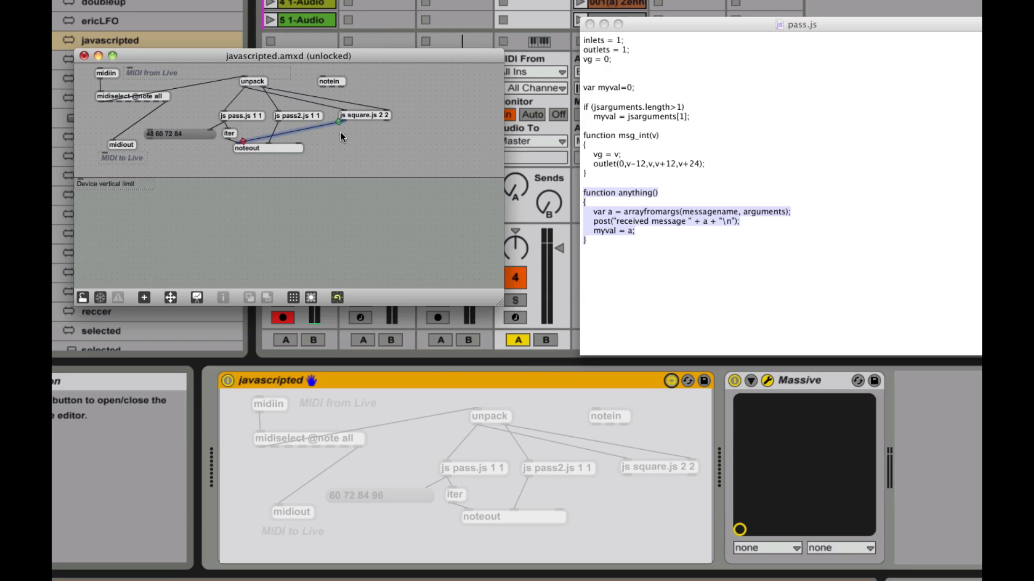
{"action": "mouse_move", "coordinate": [273, 148]}
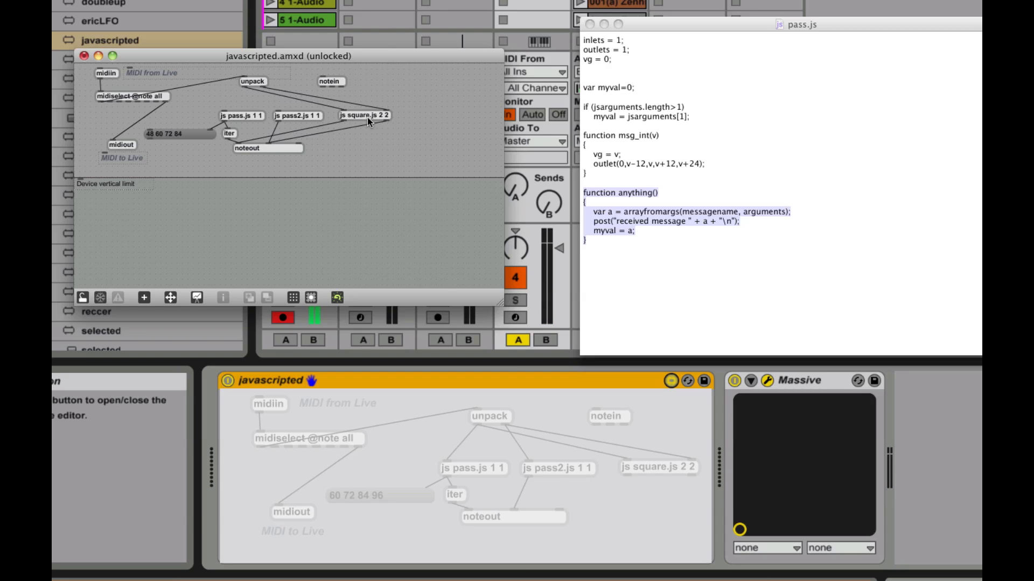
{"action": "mouse_move", "coordinate": [348, 124]}
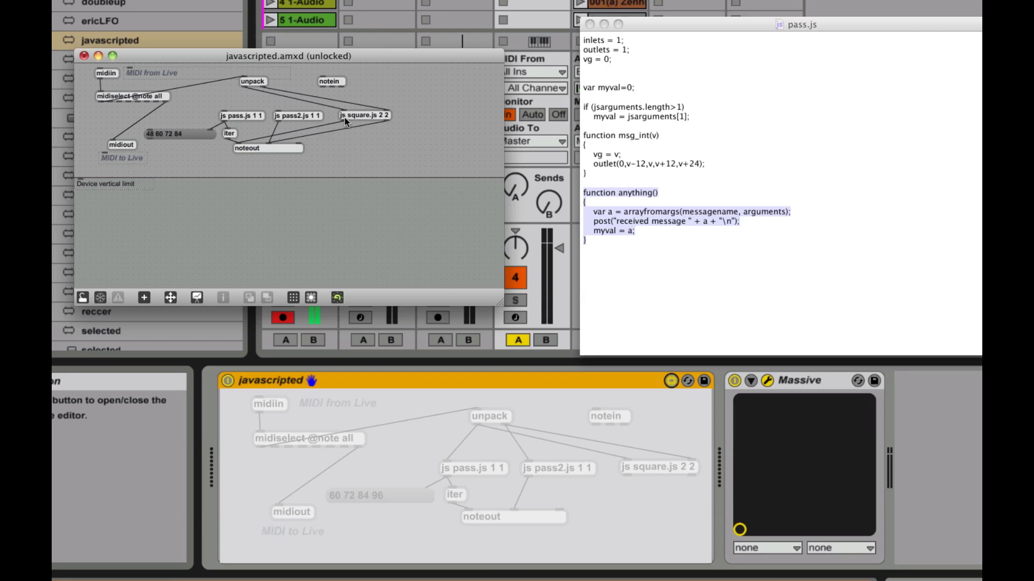